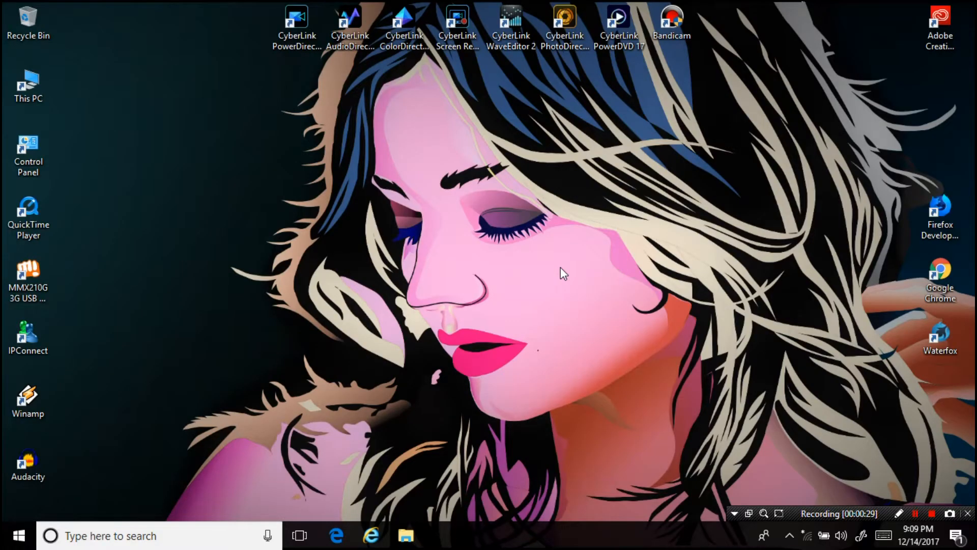
mouse_move(483, 260)
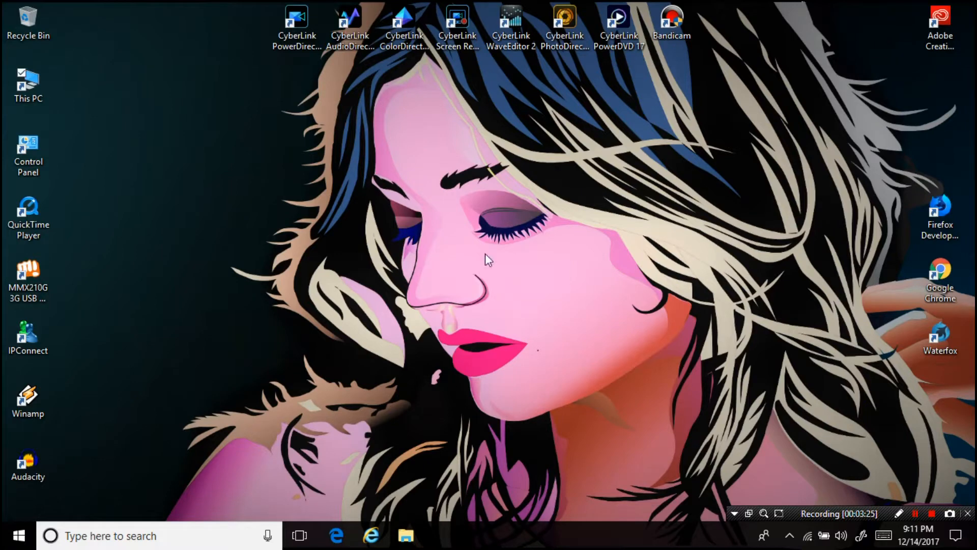
Expand the Start sidebar, then open the Personalization > Start settings page
left_click(19, 531)
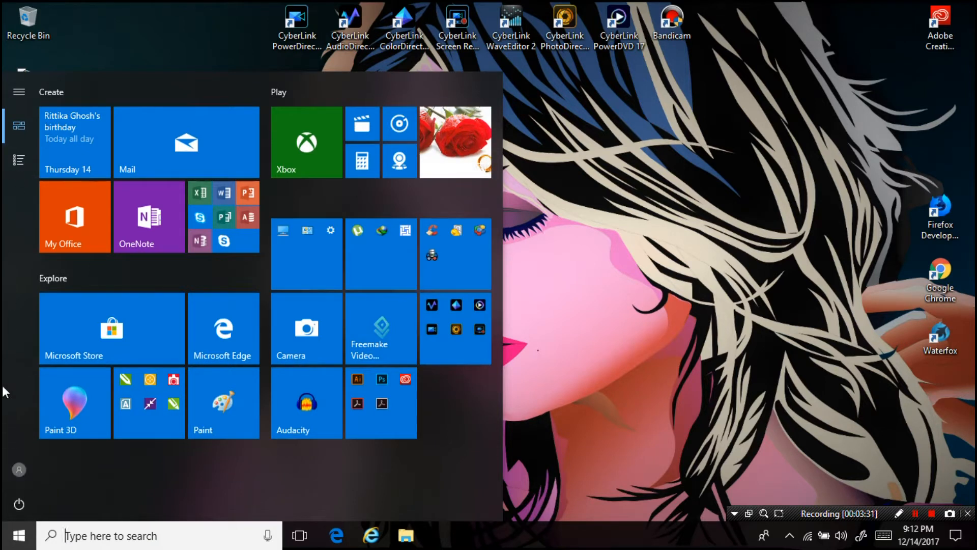
left_click(19, 92)
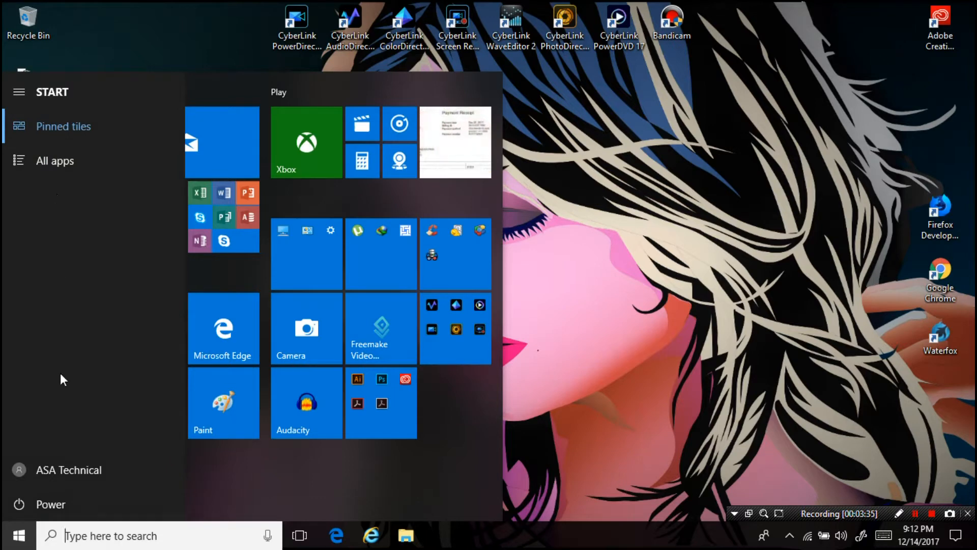
mouse_move(55, 188)
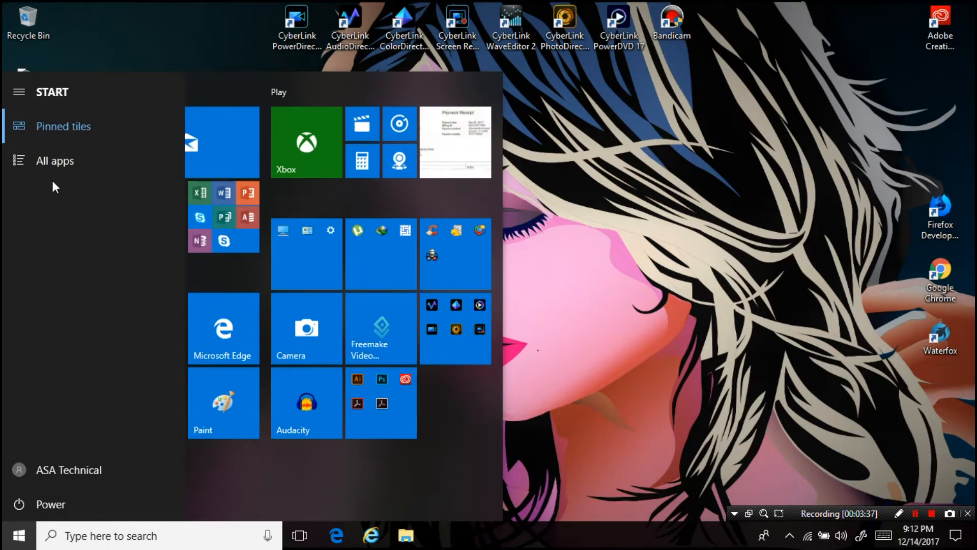
mouse_move(21, 433)
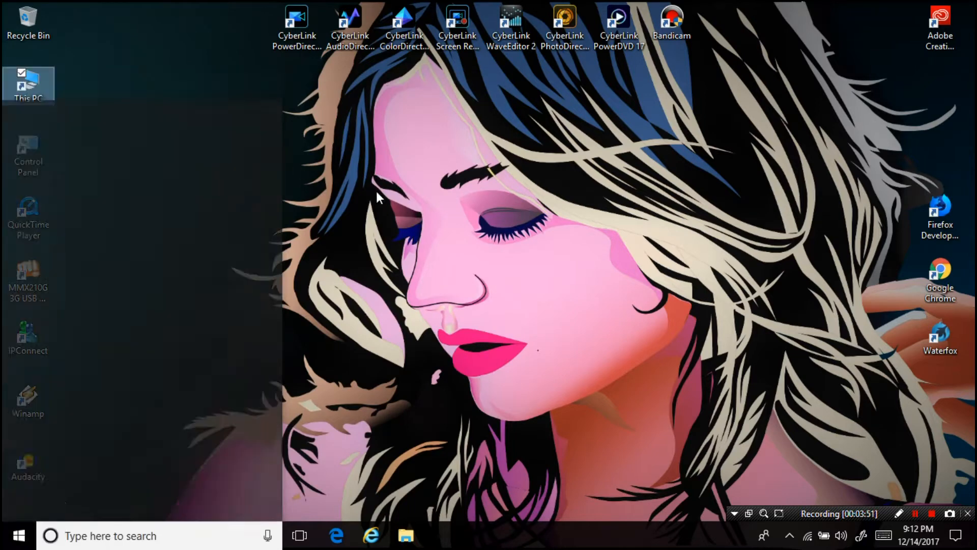
left_click(964, 529)
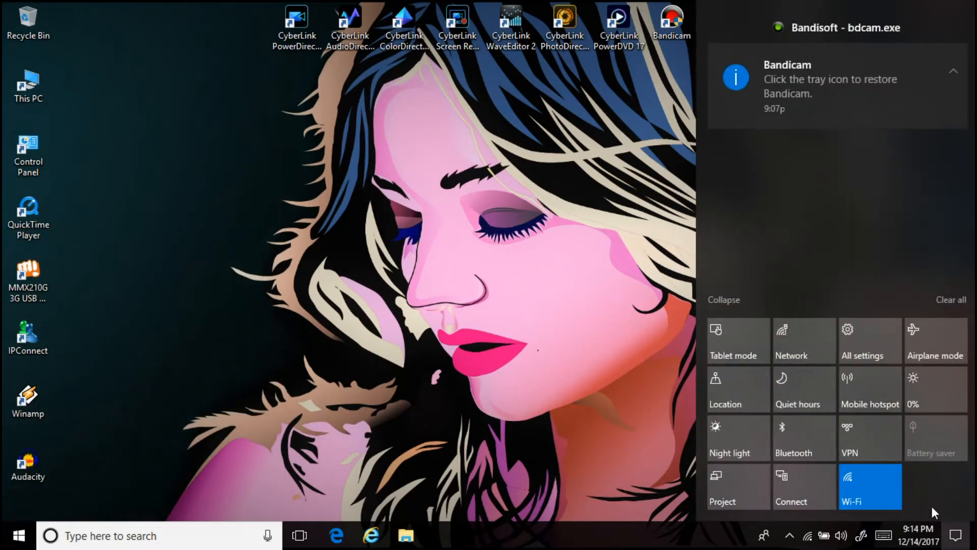
left_click(869, 339)
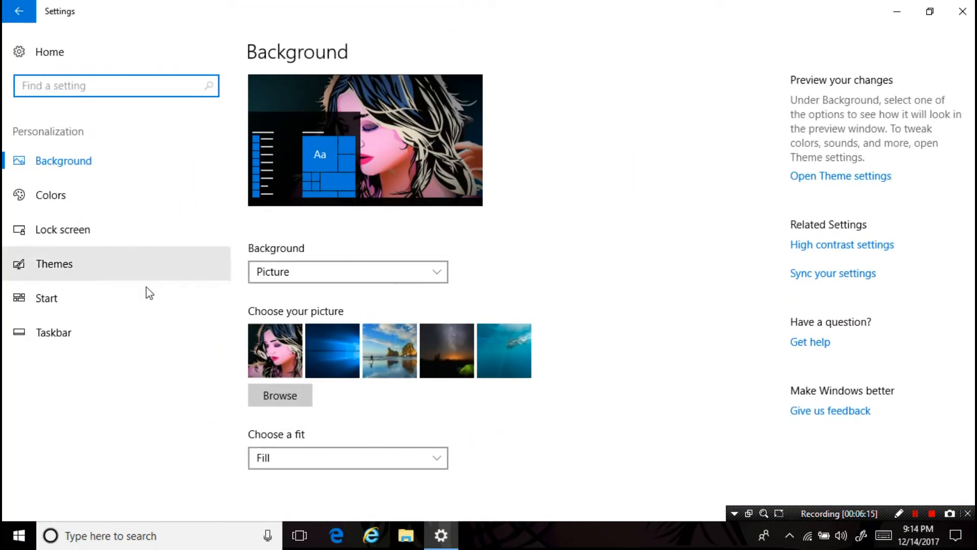
left_click(46, 298)
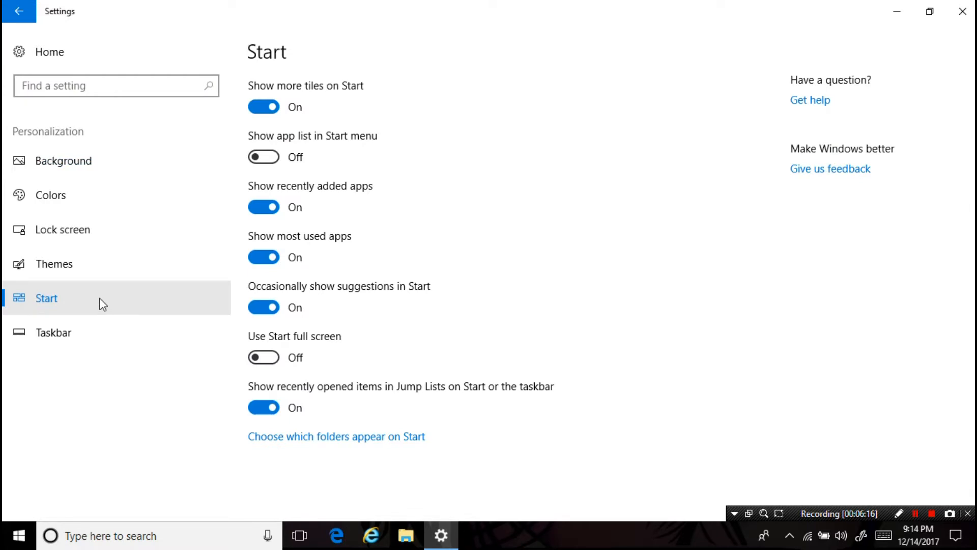
Turn on the Start app list, enable the Start folder choices, and close Settings
left_click(264, 157)
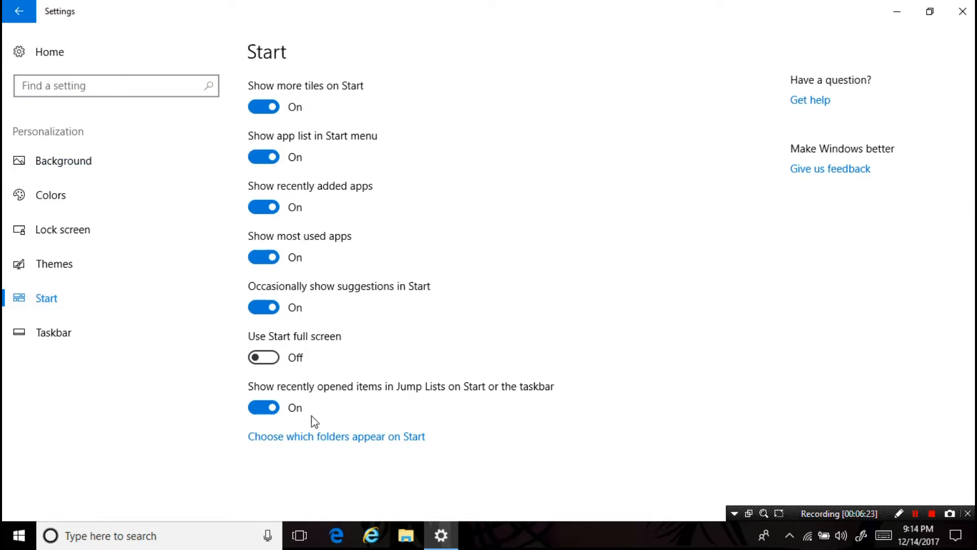
mouse_move(314, 445)
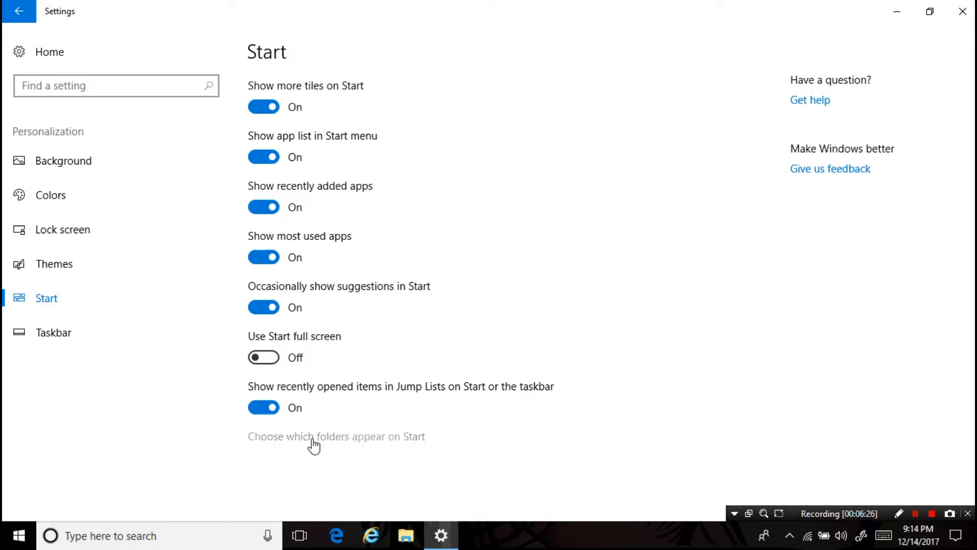
left_click(313, 437)
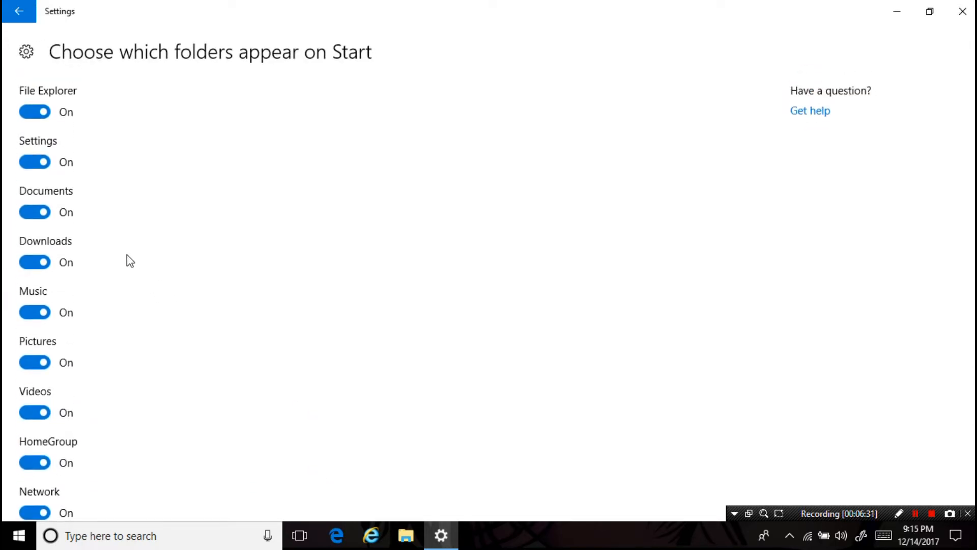
left_click(34, 162)
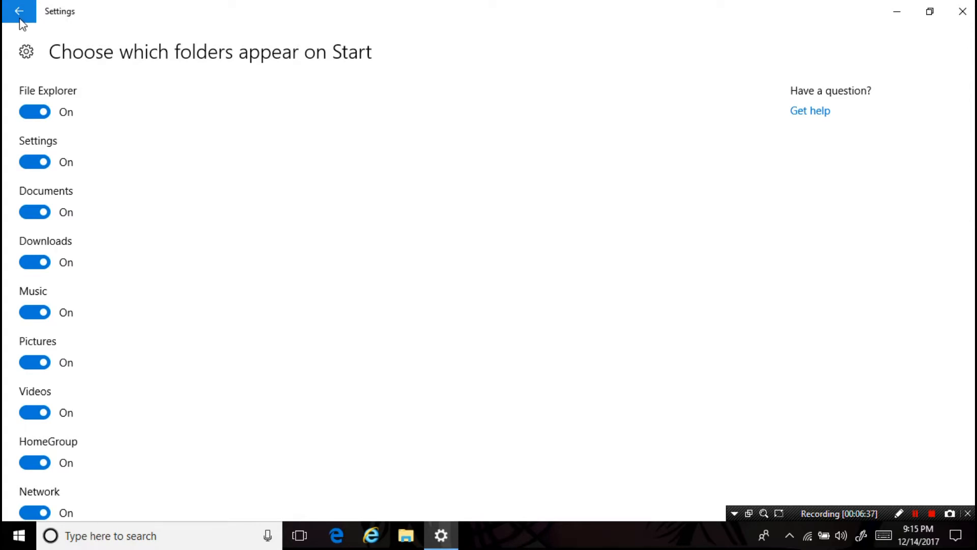
left_click(19, 13)
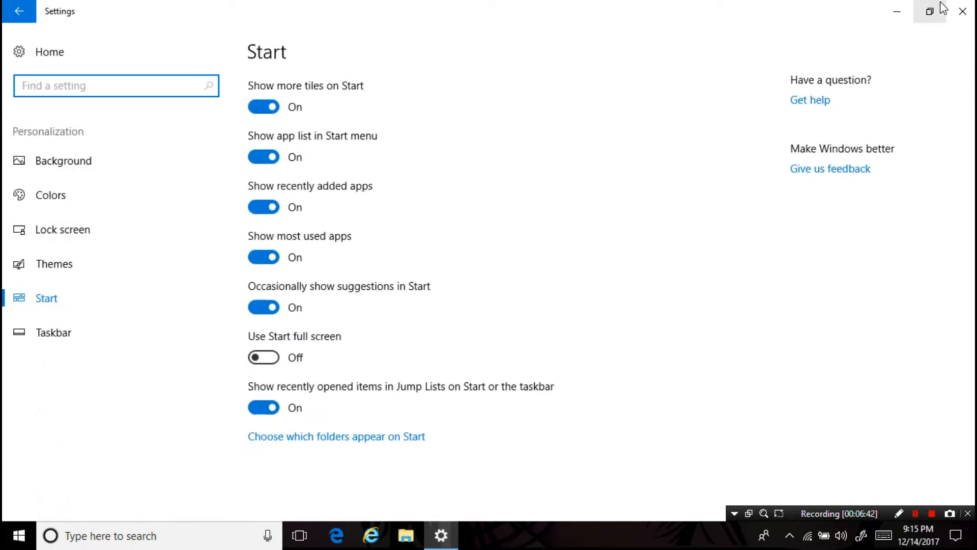
mouse_move(960, 11)
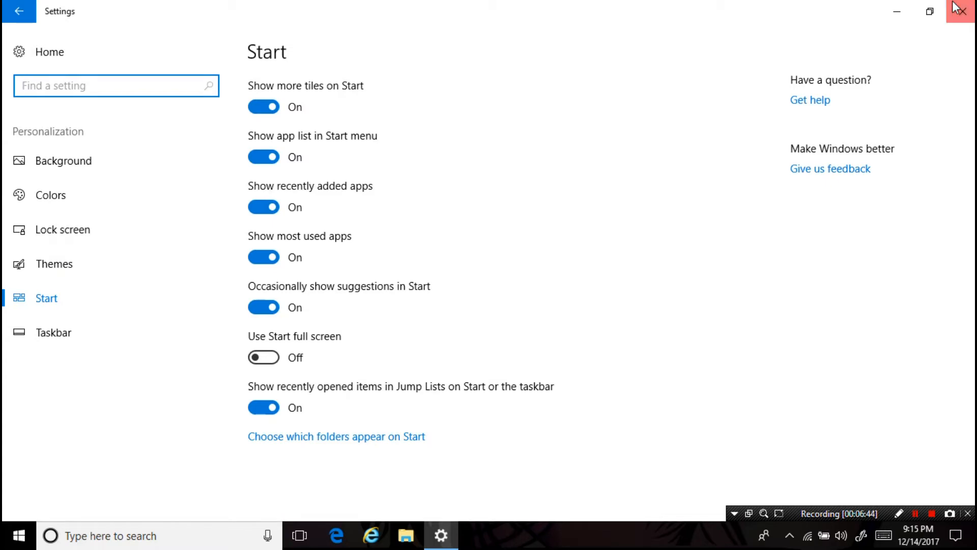
left_click(962, 11)
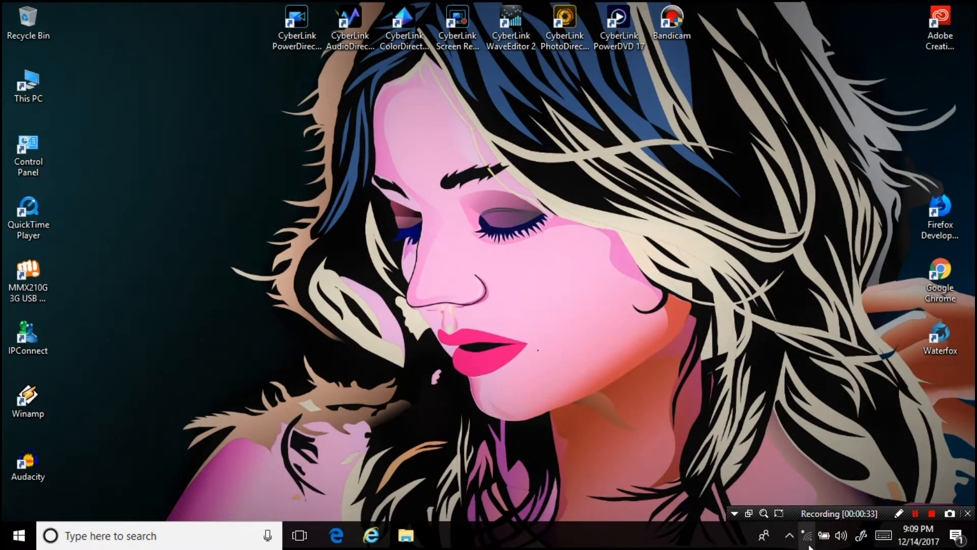
left_click(807, 534)
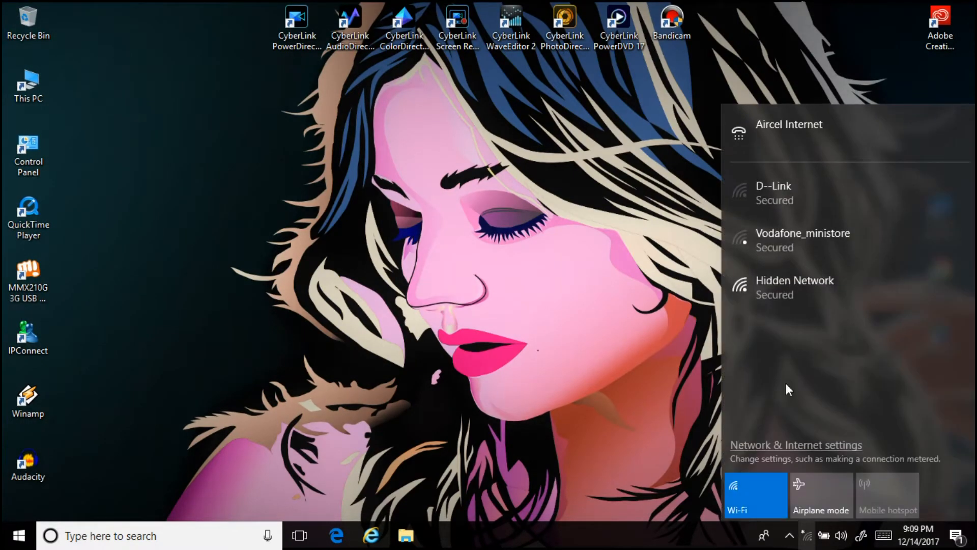
left_click(782, 192)
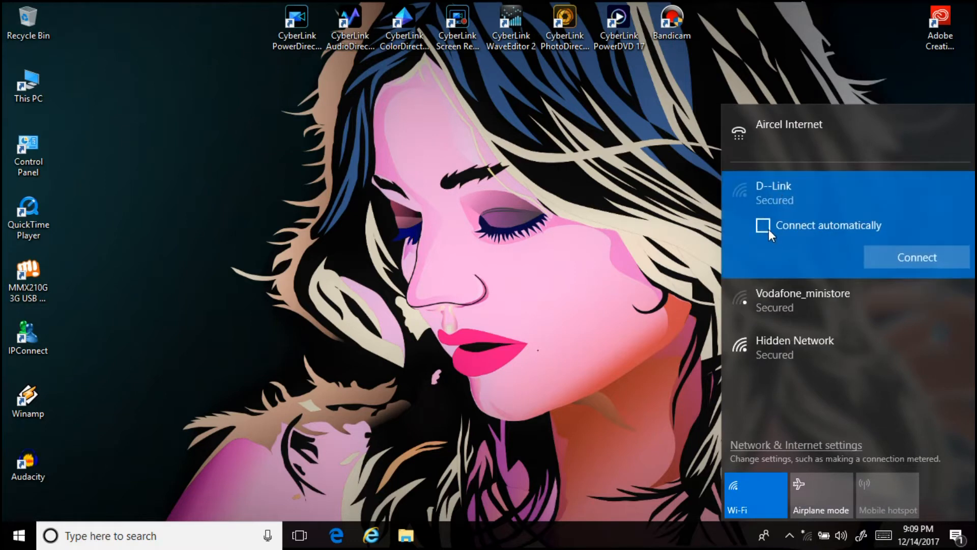
left_click(916, 256)
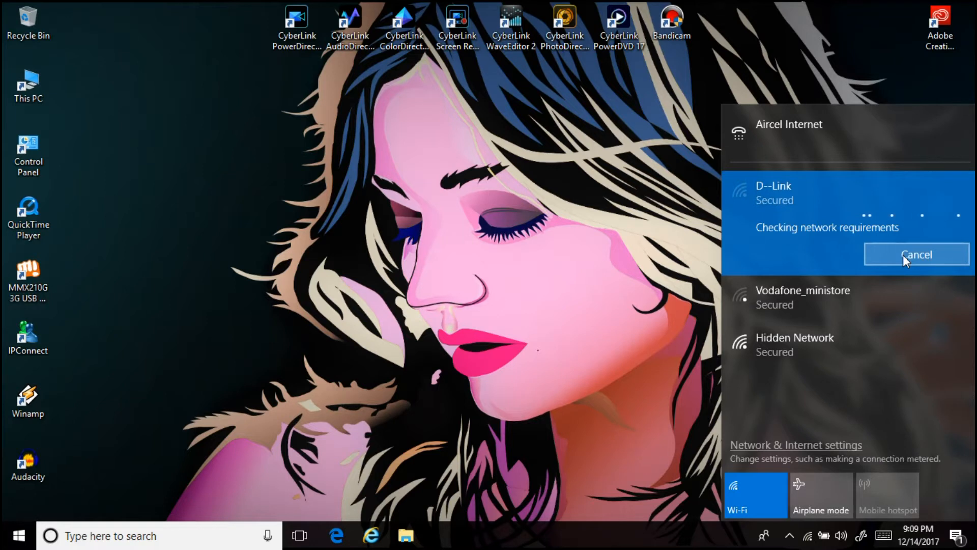
left_click(917, 253)
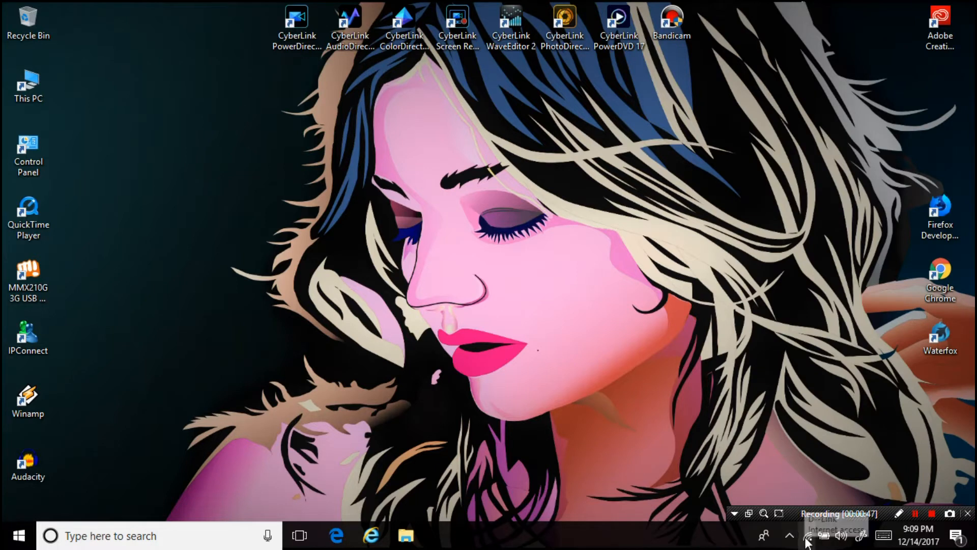
left_click(29, 82)
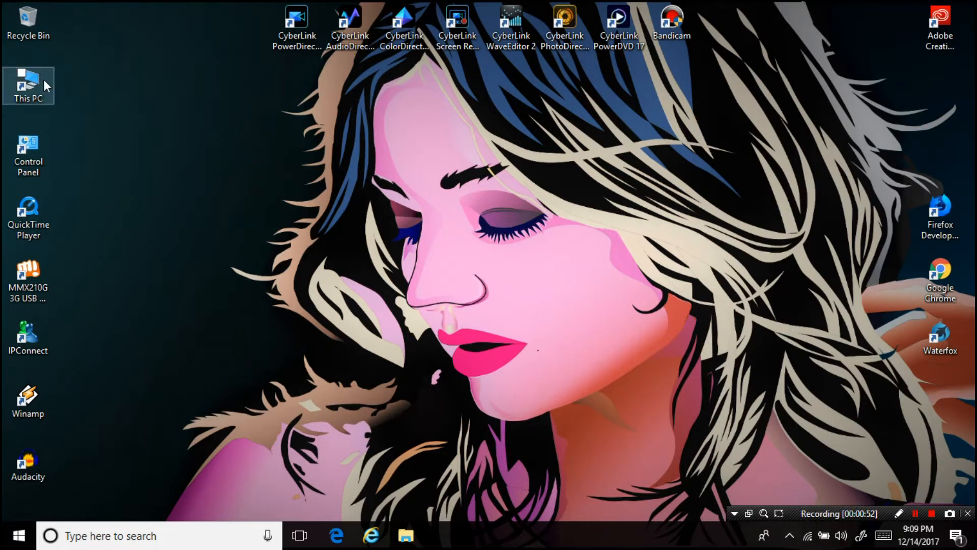
Open Computer Management from This PC, maximize it, and select Windows Update under Services
right_click(28, 81)
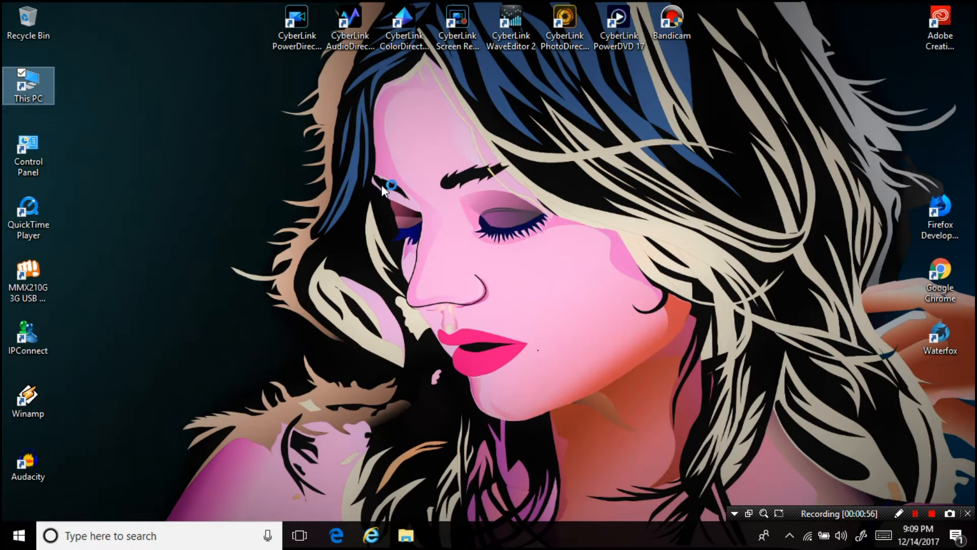
mouse_move(416, 197)
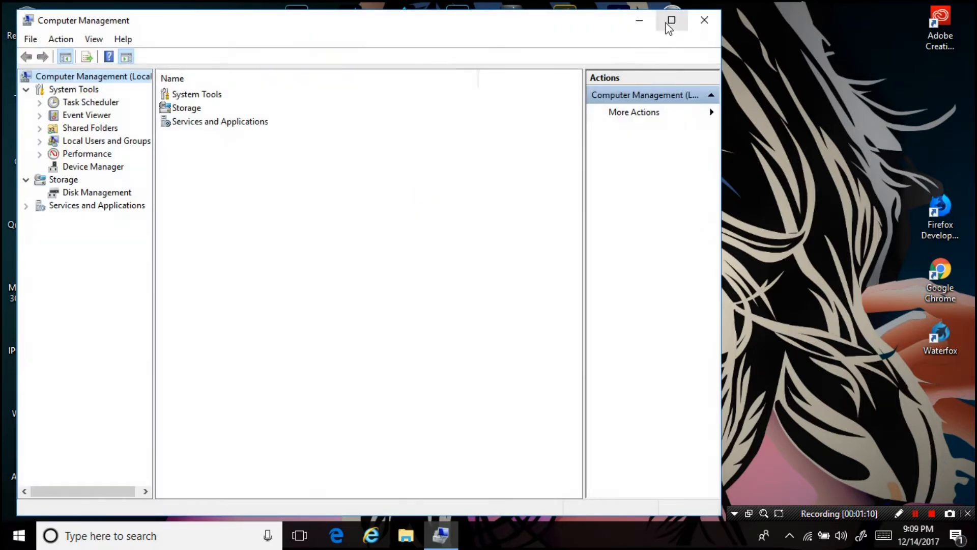
left_click(669, 20)
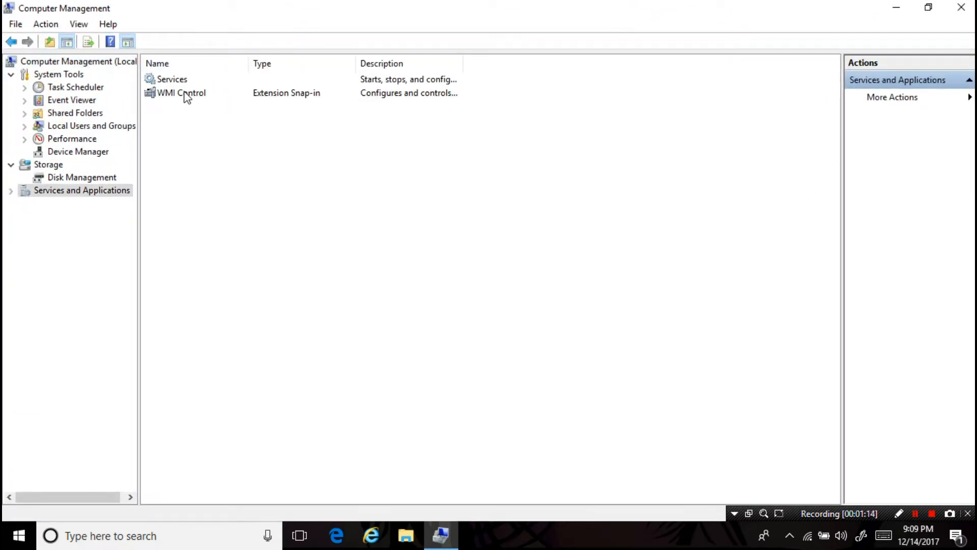
double_click(171, 79)
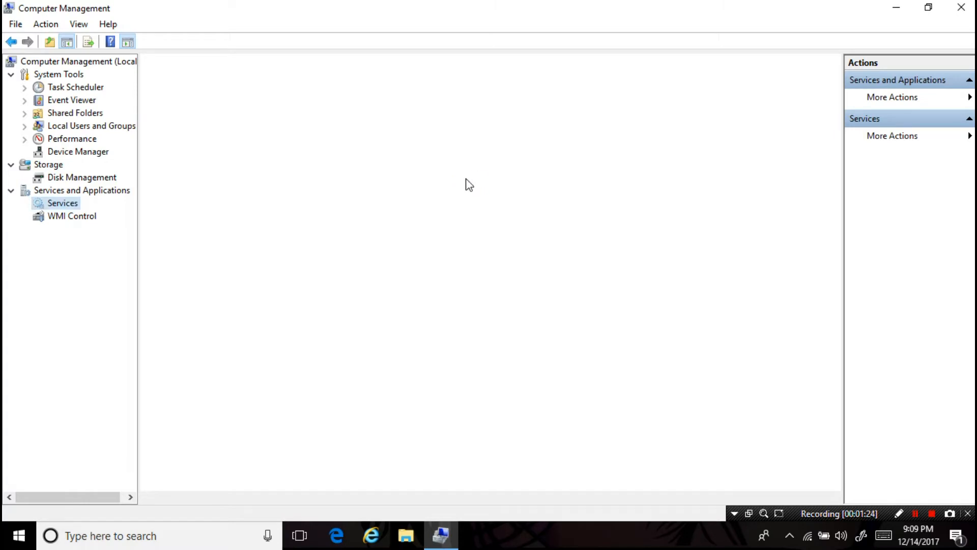
left_click(61, 203)
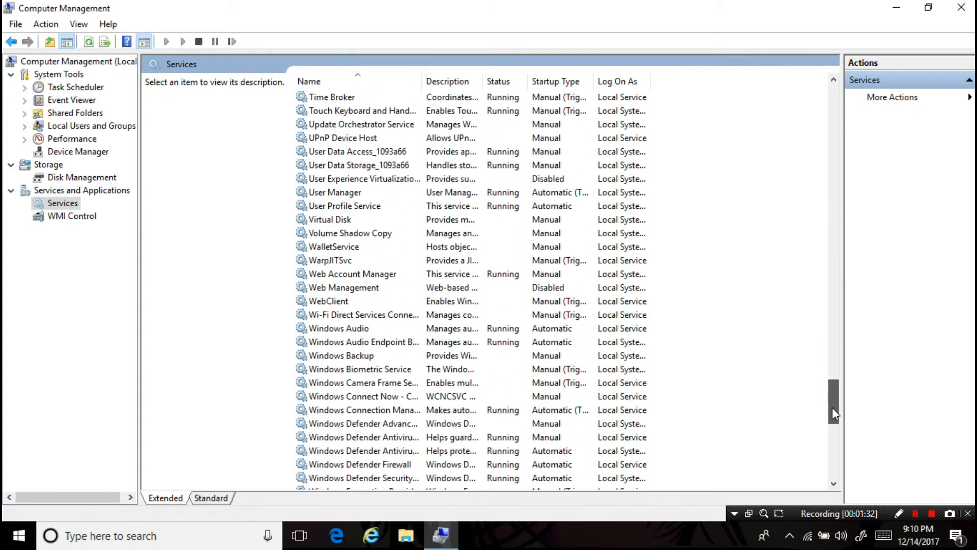
scroll("down", 3)
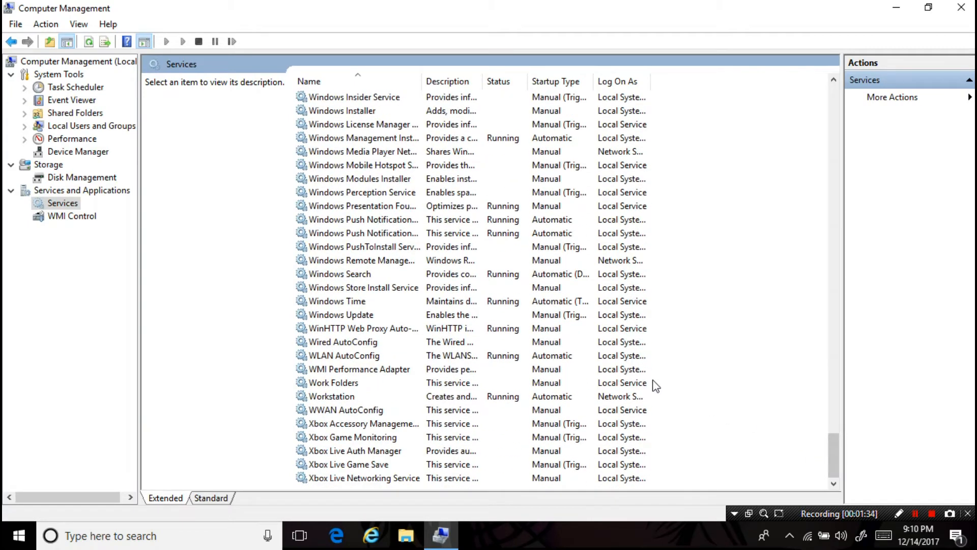
mouse_move(355, 322)
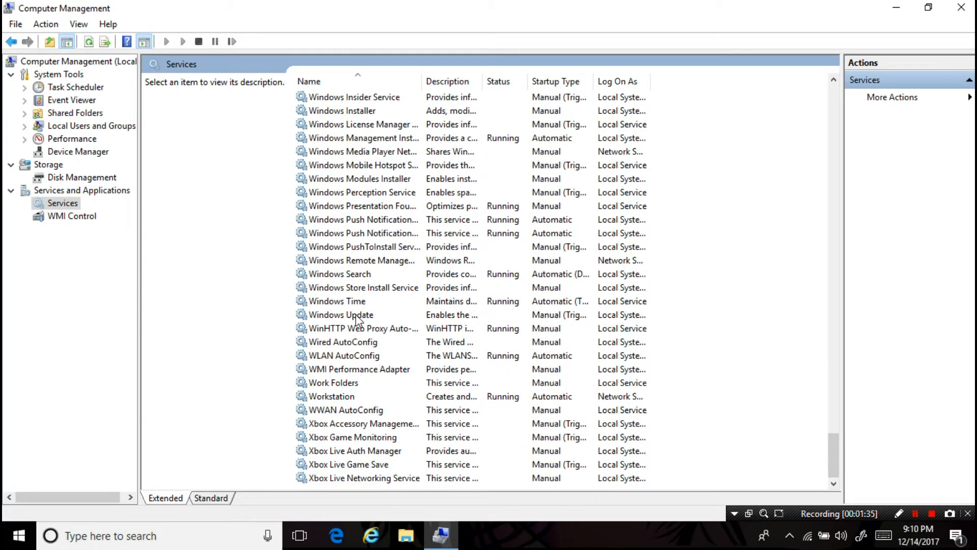
left_click(354, 314)
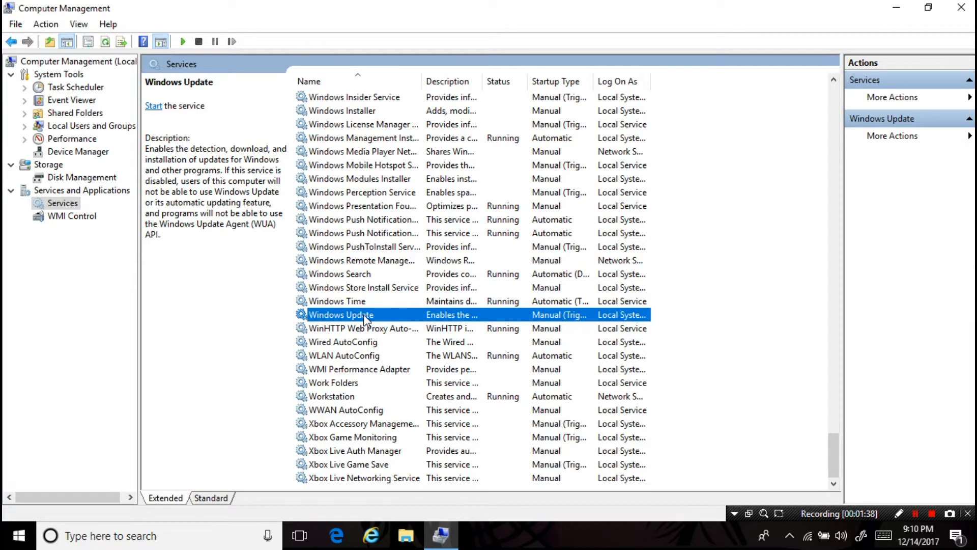
Set the Windows Update service startup type to Automatic, start it, and confirm
double_click(341, 314)
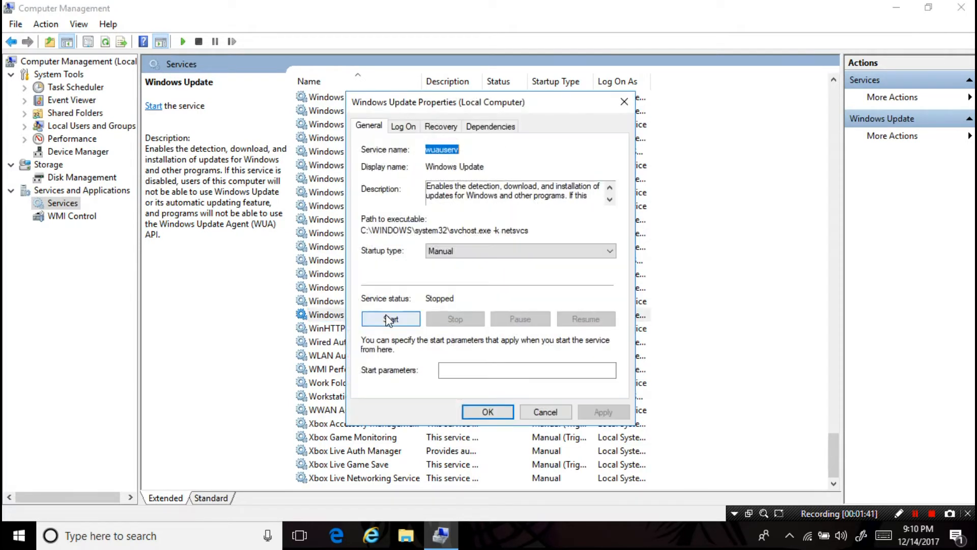
left_click(519, 251)
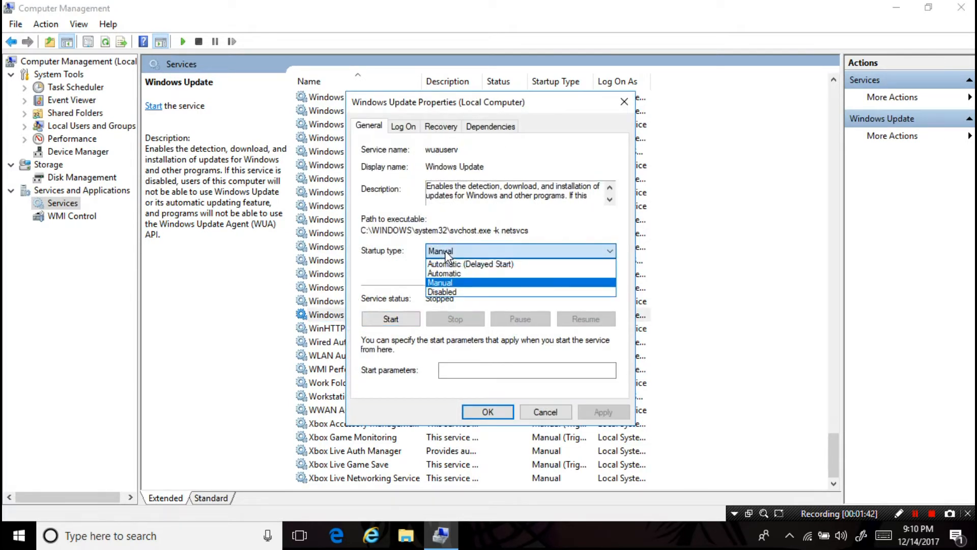
left_click(463, 274)
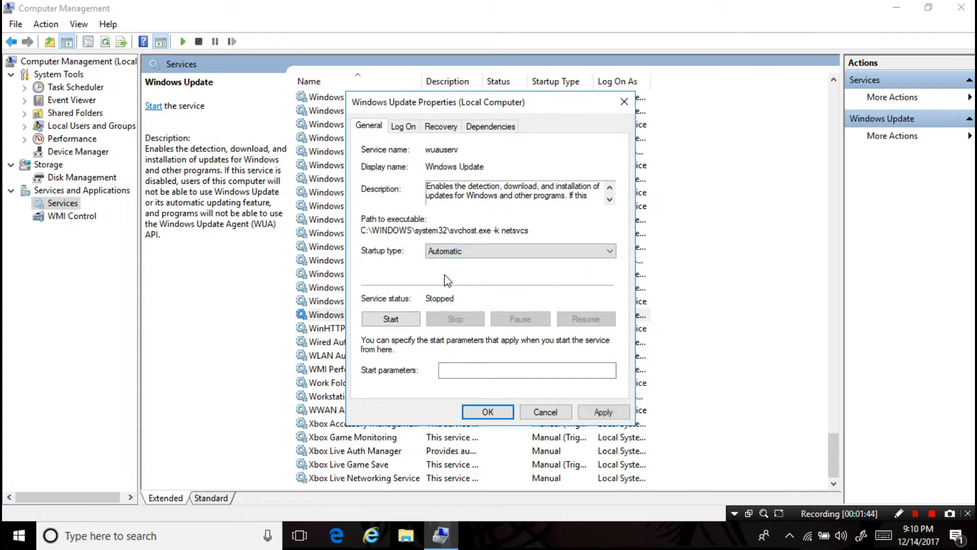
left_click(391, 318)
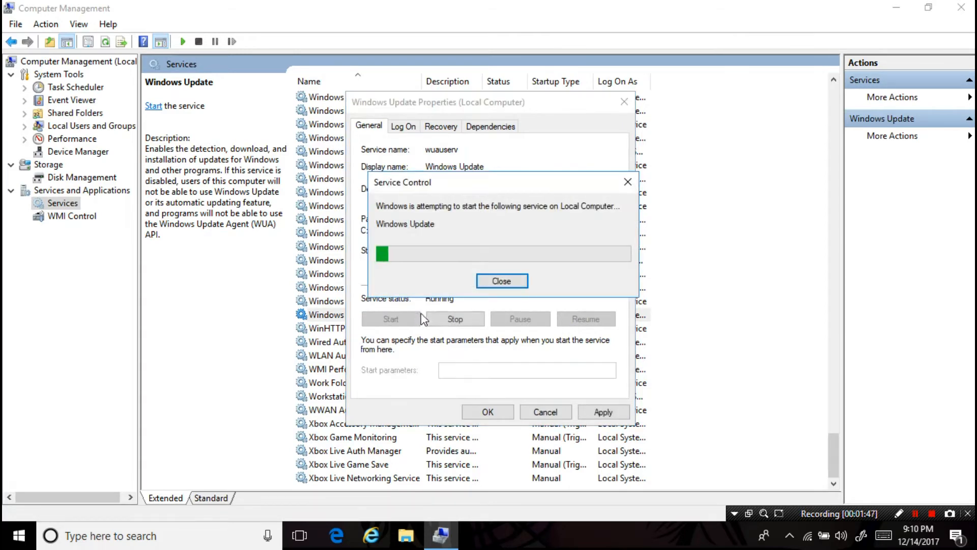
left_click(502, 280)
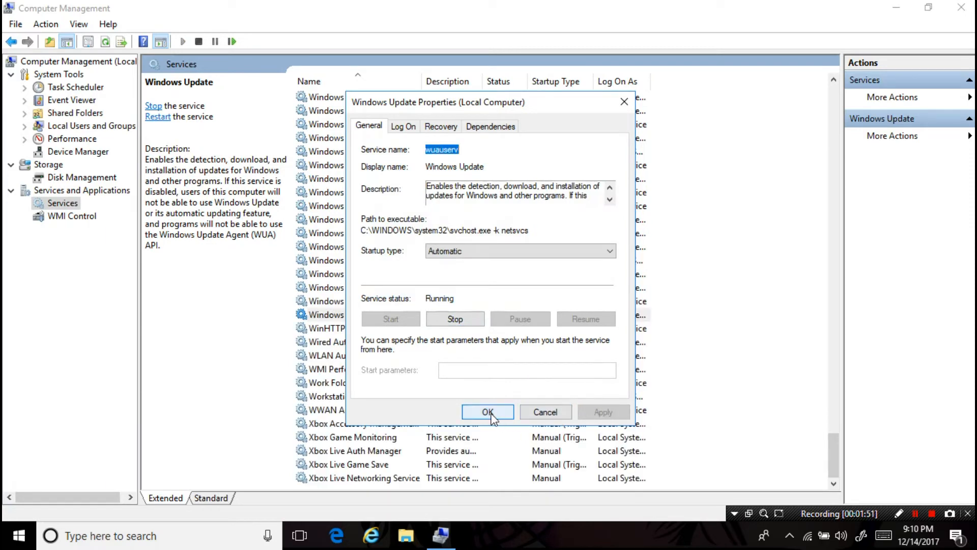
left_click(487, 411)
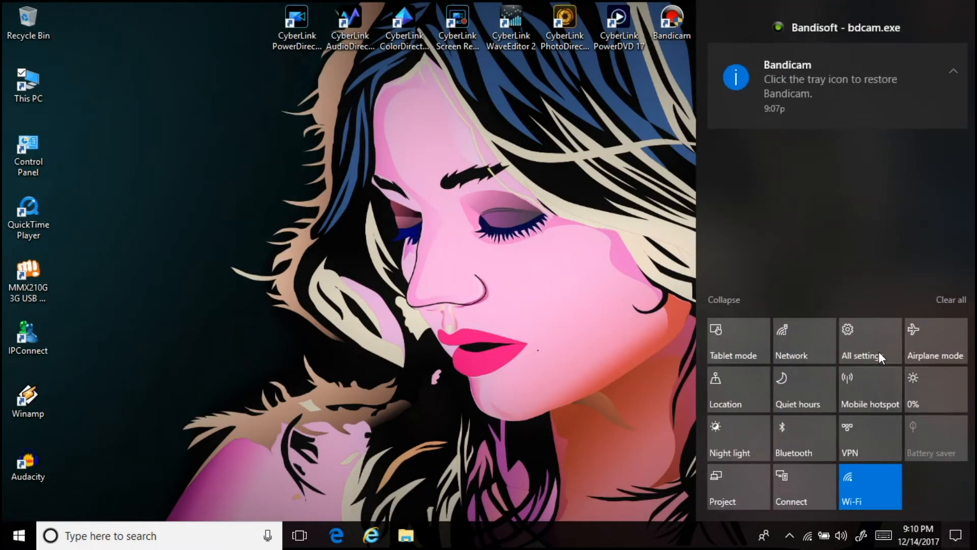
Go to Update & Security from All settings and run Check for updates
left_click(869, 340)
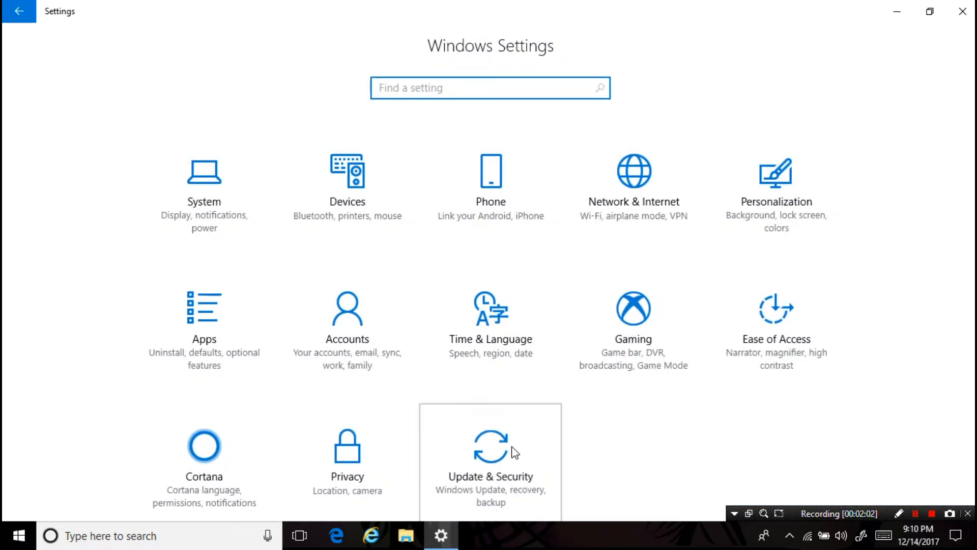
left_click(491, 448)
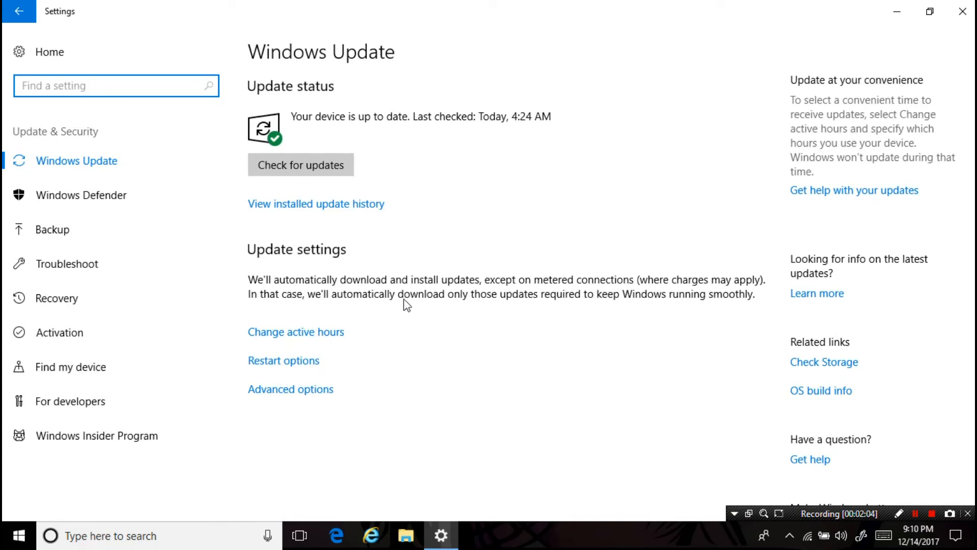
left_click(300, 165)
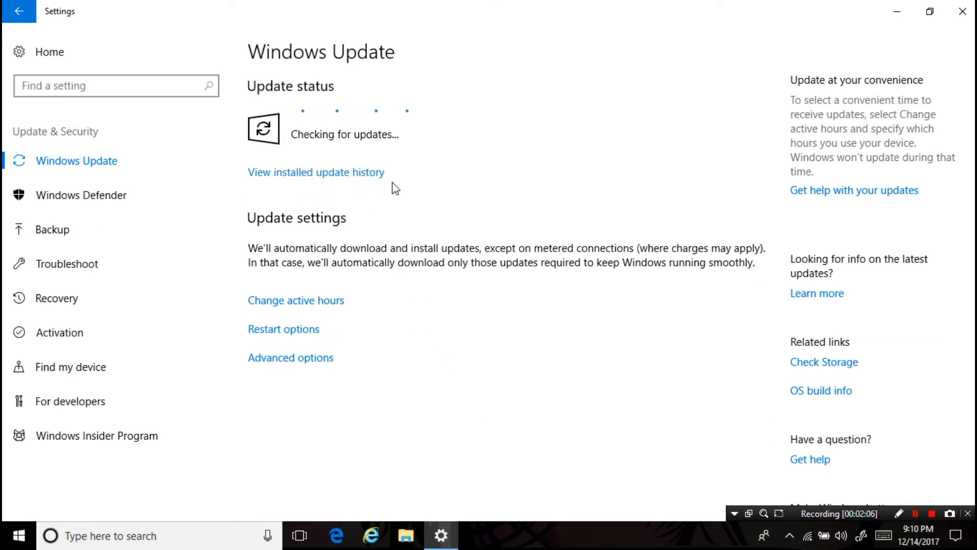
mouse_move(433, 189)
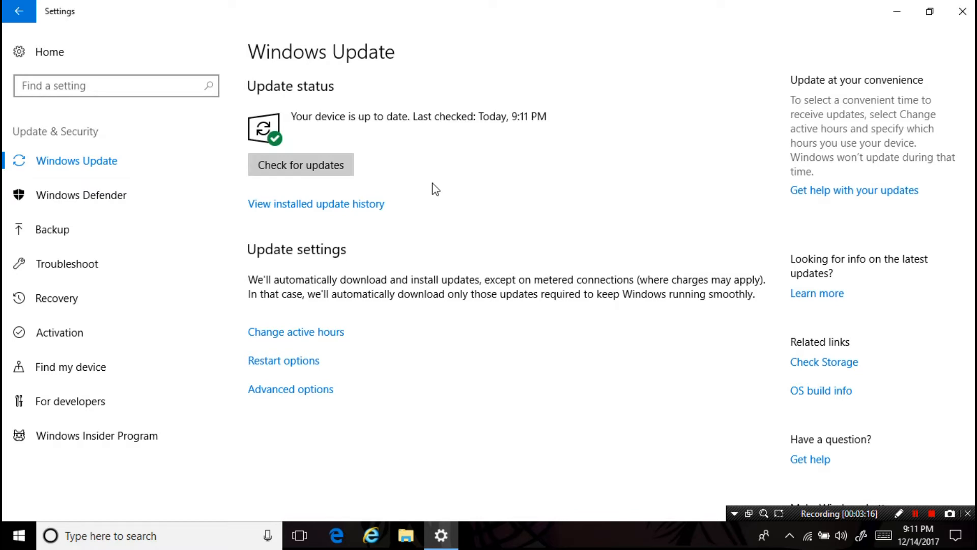
mouse_move(419, 124)
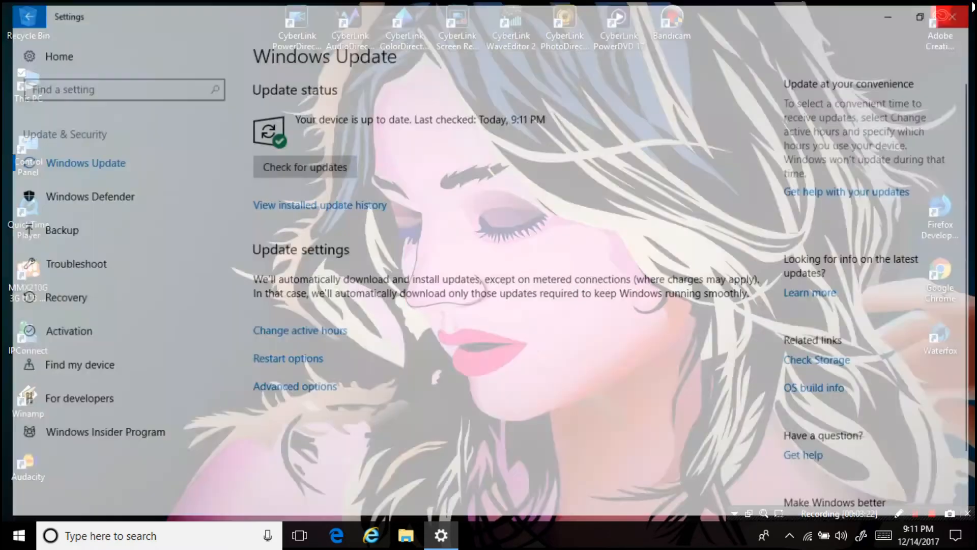
Close the Windows Update page and reopen Settings home through Action Center
left_click(947, 17)
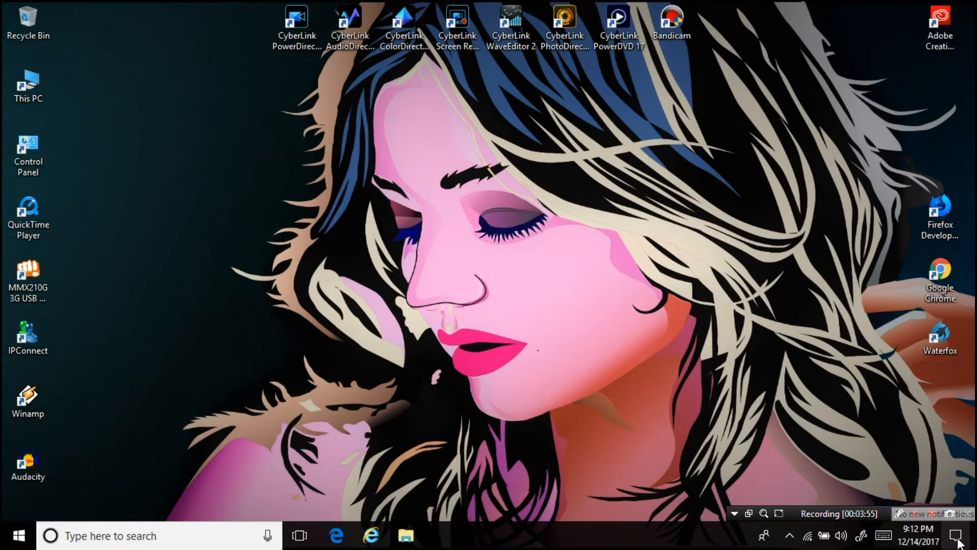
left_click(958, 542)
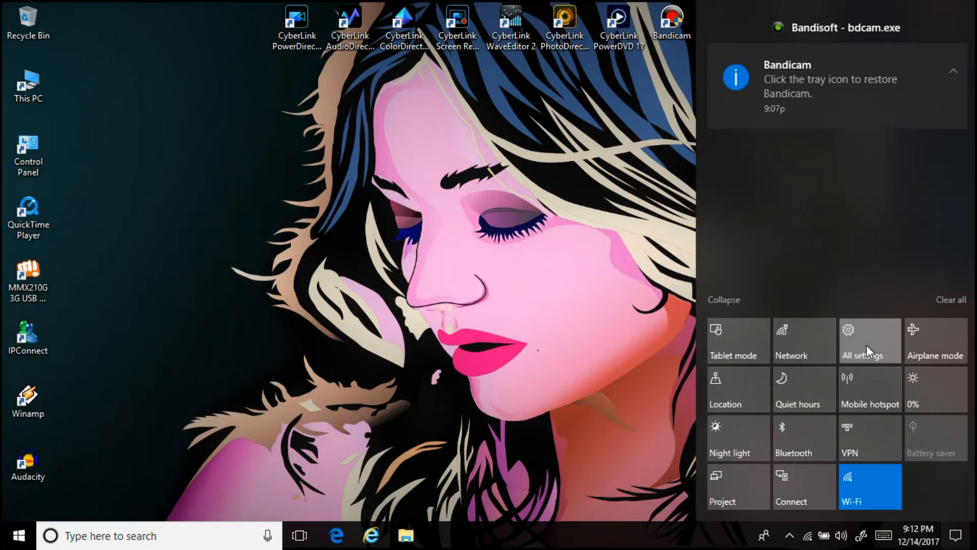
left_click(870, 340)
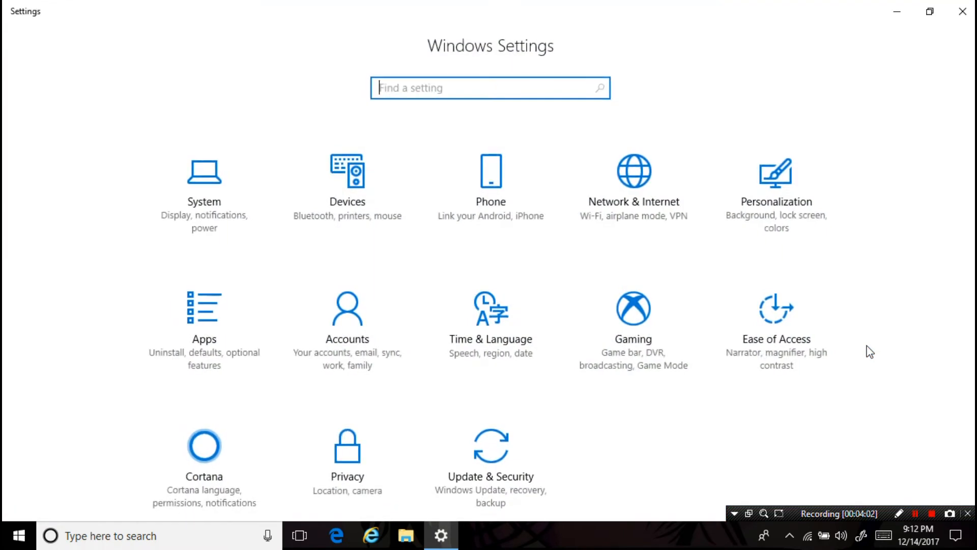
mouse_move(787, 209)
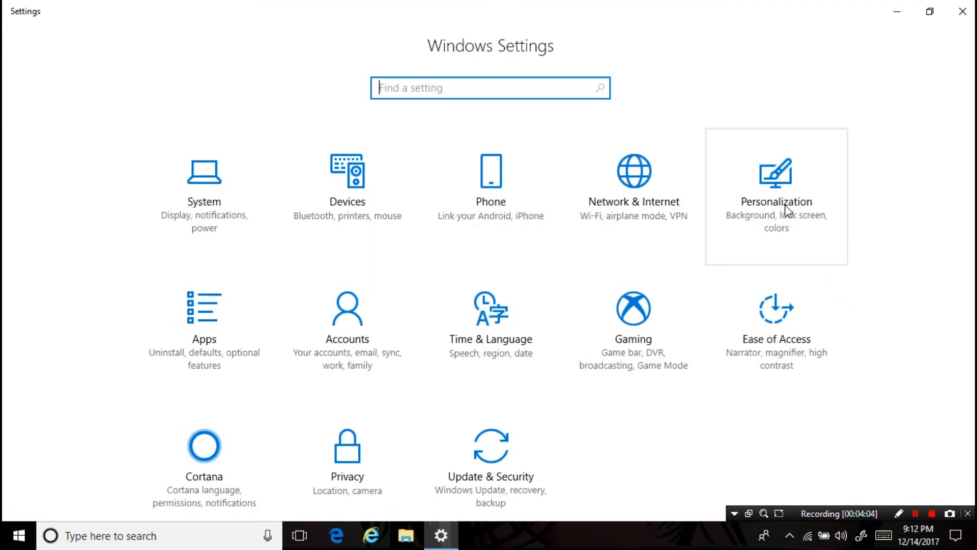
Go to Personalization > Start and open 'Choose which folders appear on Start'
left_click(776, 202)
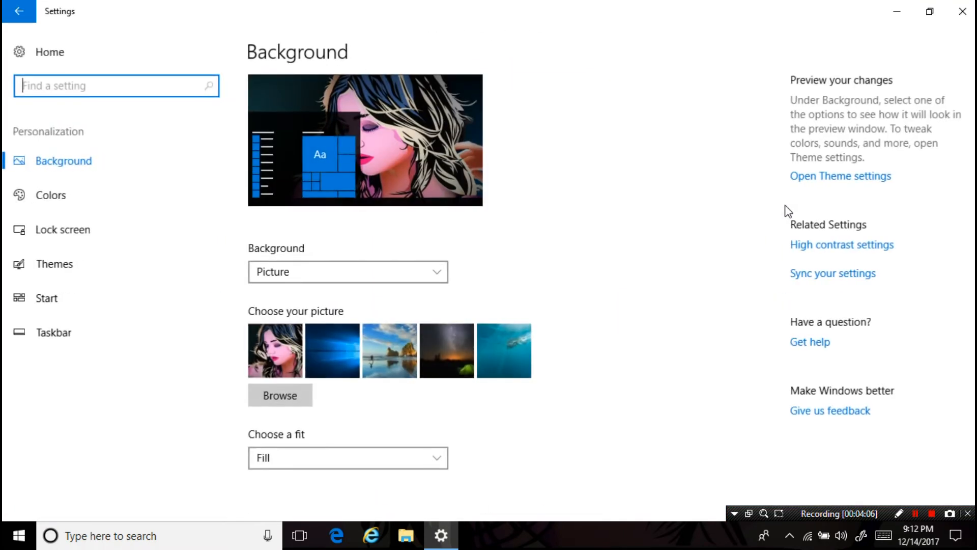
mouse_move(205, 284)
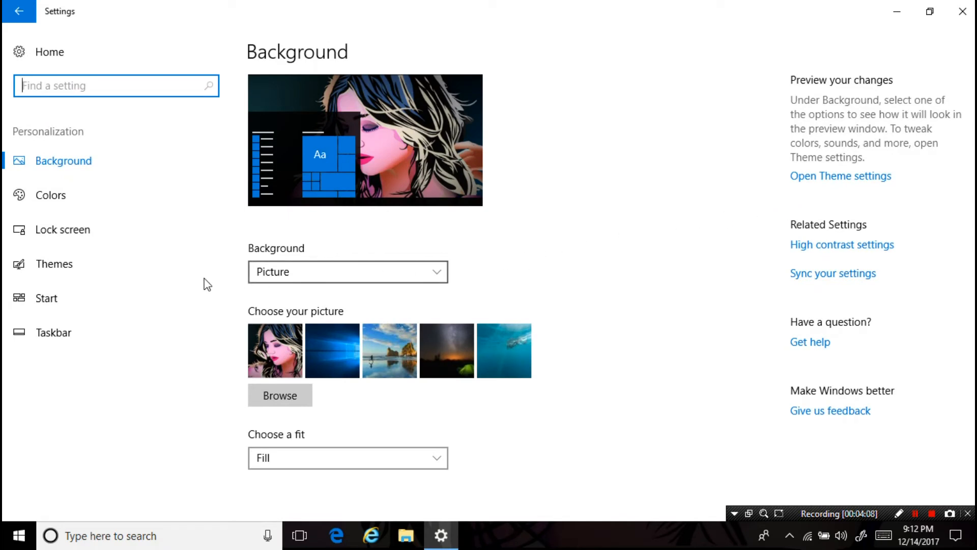
left_click(46, 299)
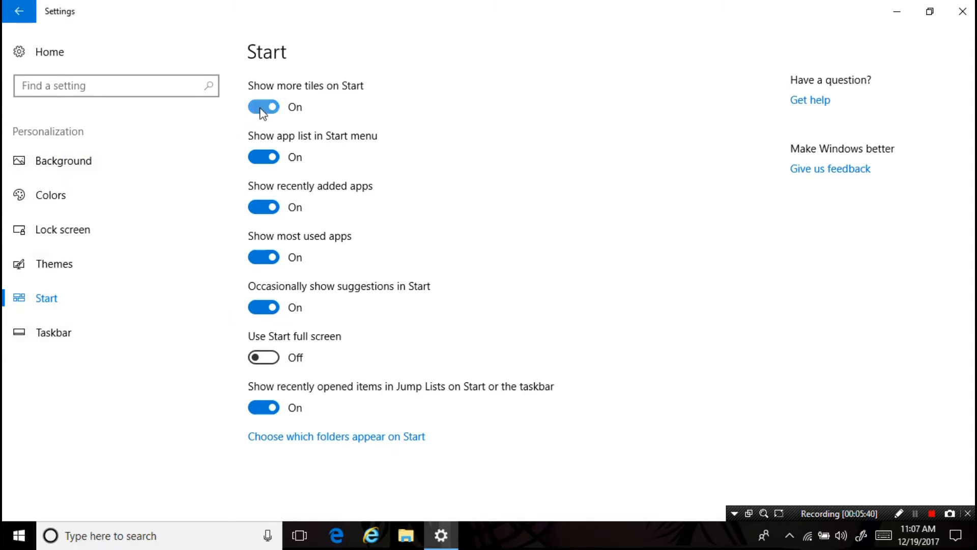
left_click(263, 107)
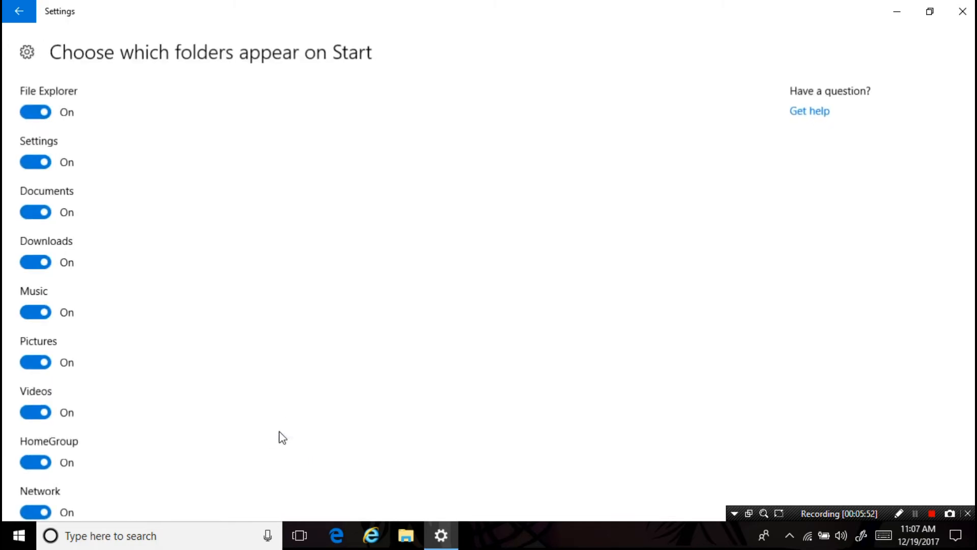
Leave most Start folders off, keeping Network and Personal folder on, and return to the desktop
left_click(35, 112)
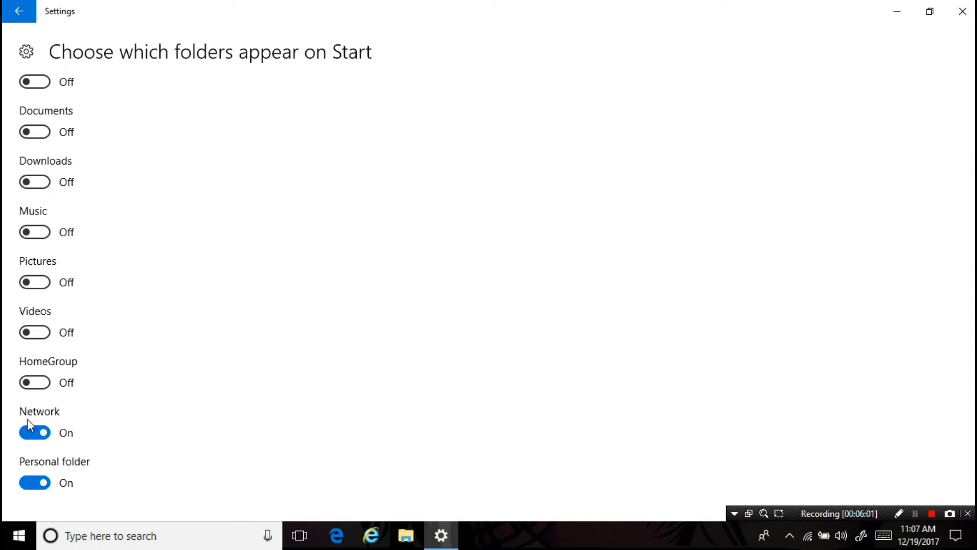
left_click(34, 483)
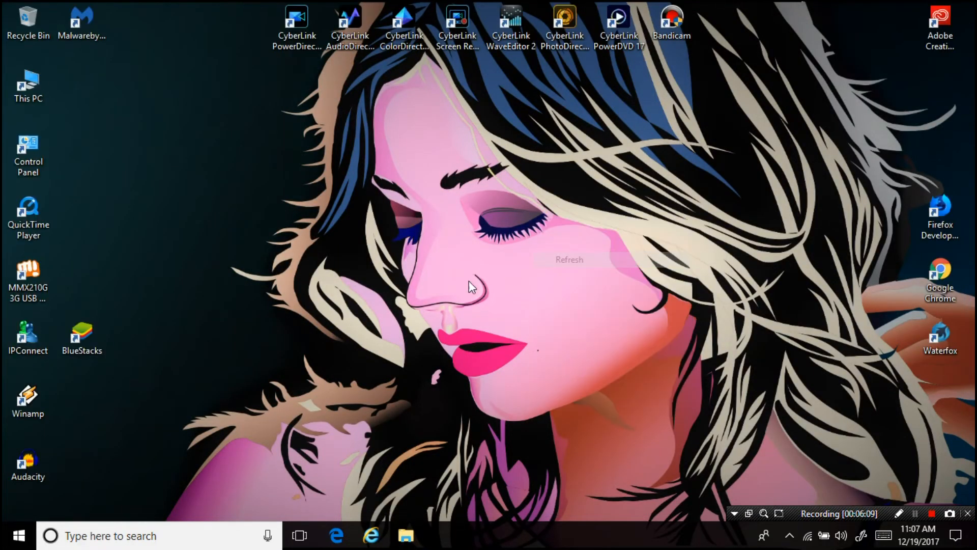
left_click(19, 532)
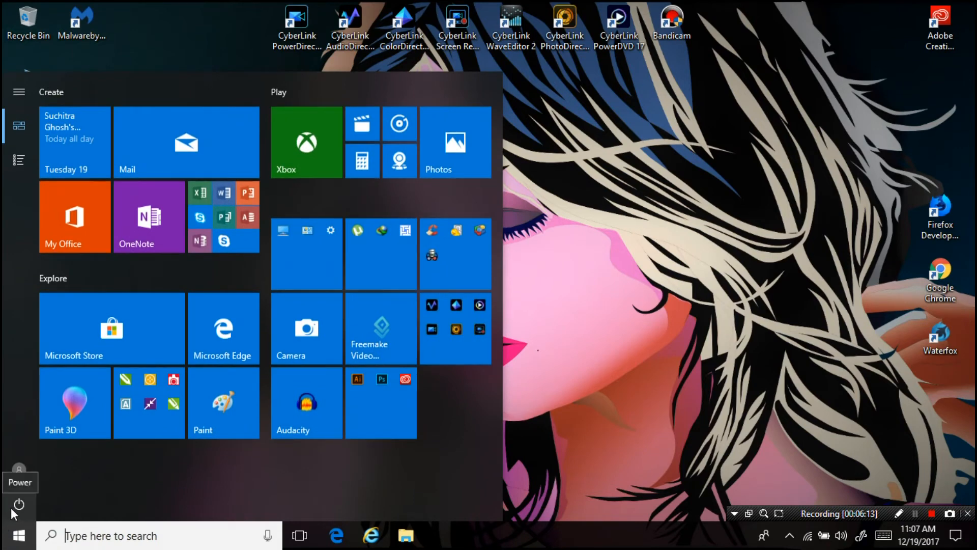
left_click(17, 503)
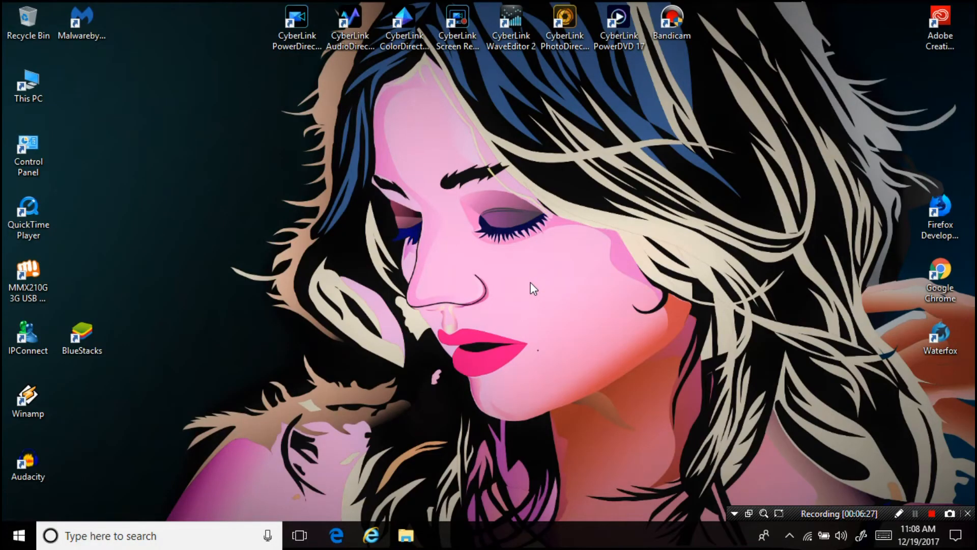
mouse_move(542, 318)
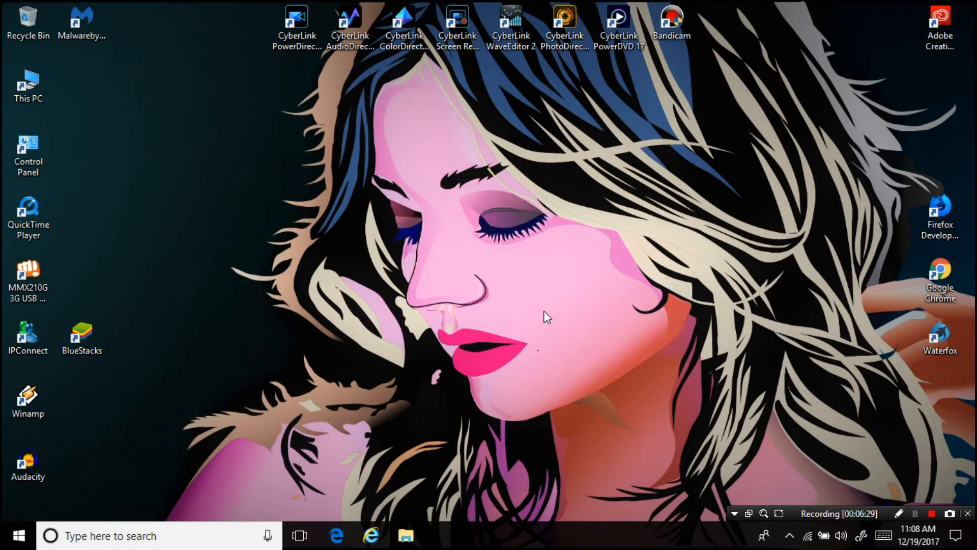
mouse_move(575, 295)
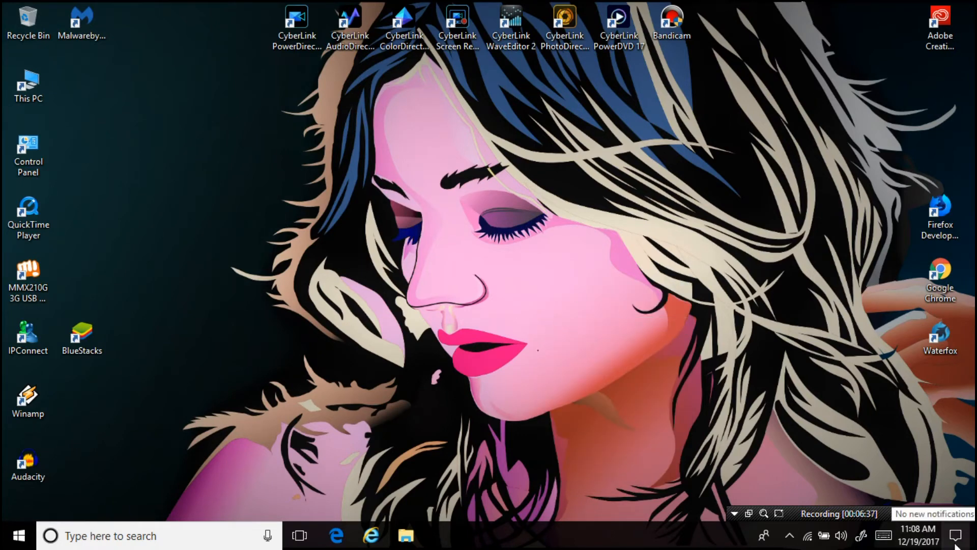
Open All settings from Action Center and navigate to Personalization > Start
left_click(963, 534)
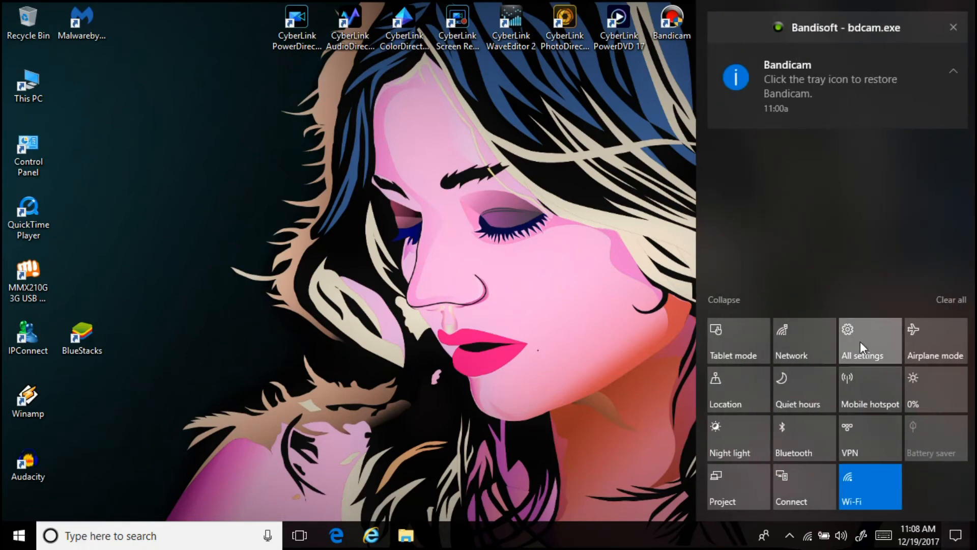
left_click(862, 340)
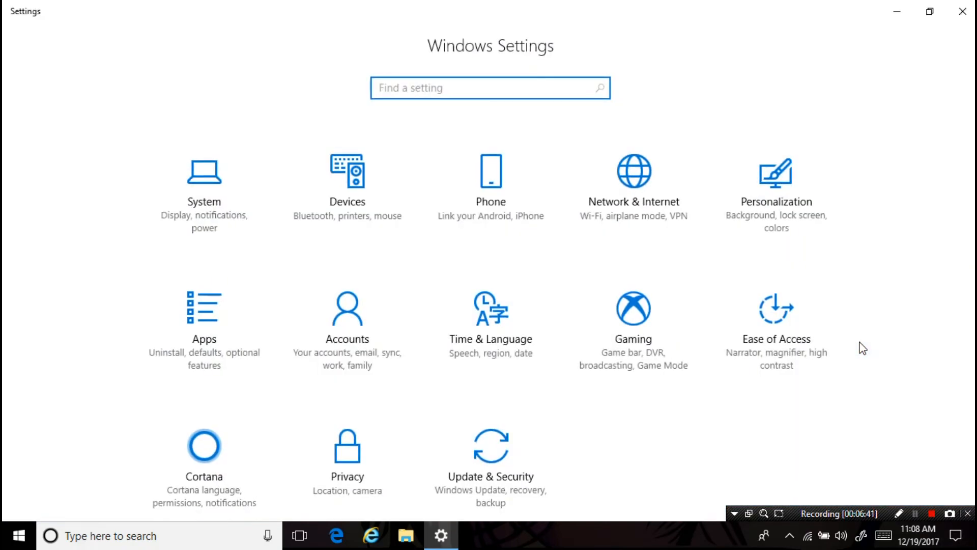
left_click(776, 171)
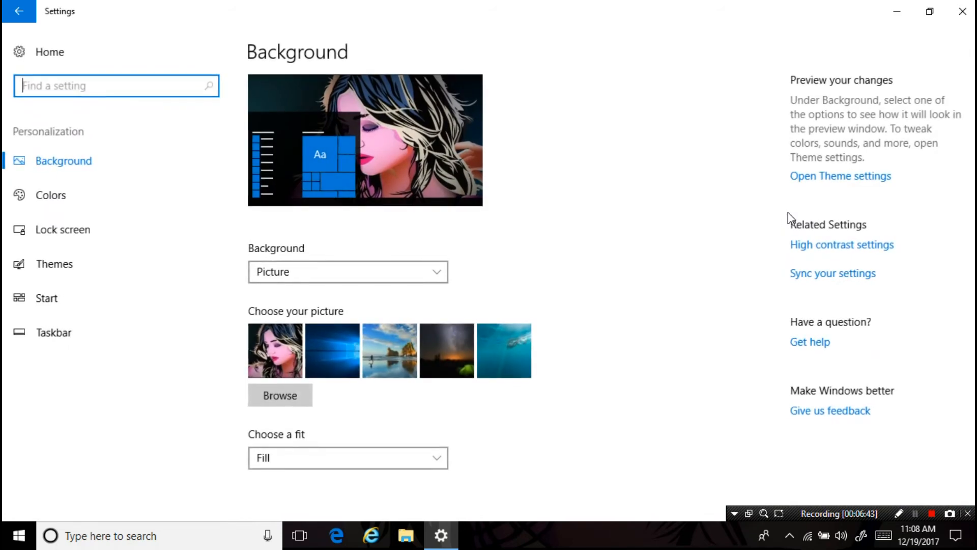
left_click(46, 297)
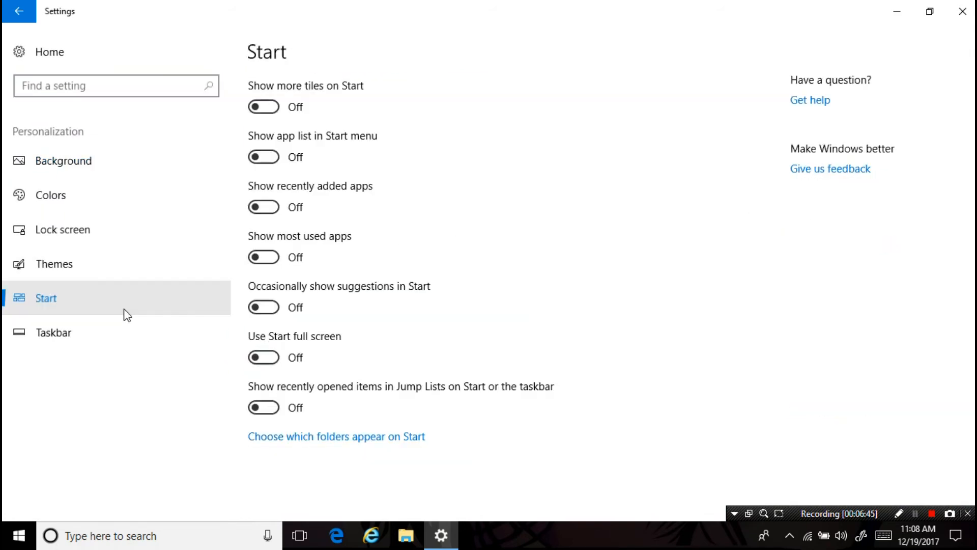
mouse_move(310, 133)
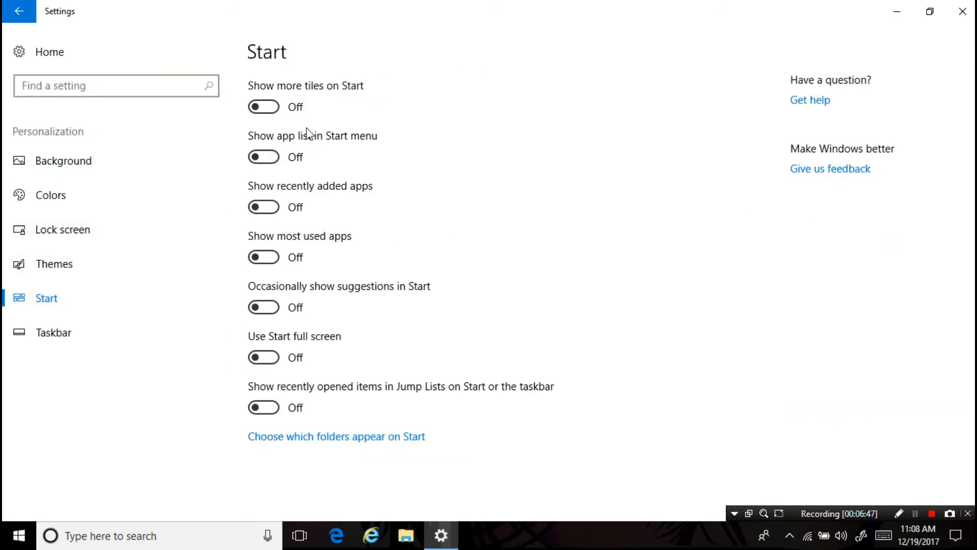
mouse_move(277, 111)
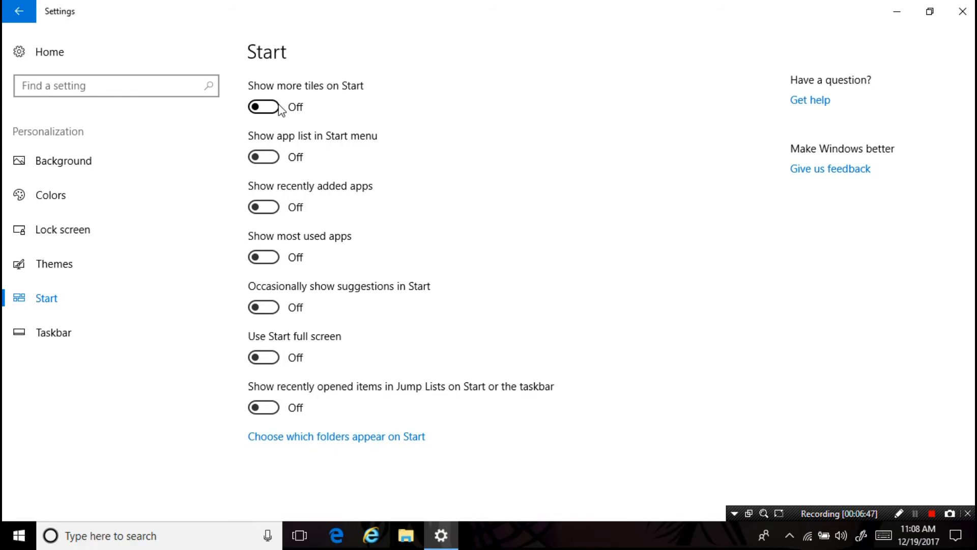
Turn on app list, recently added, most used, suggestions and jump lists, then open folder choices
left_click(263, 157)
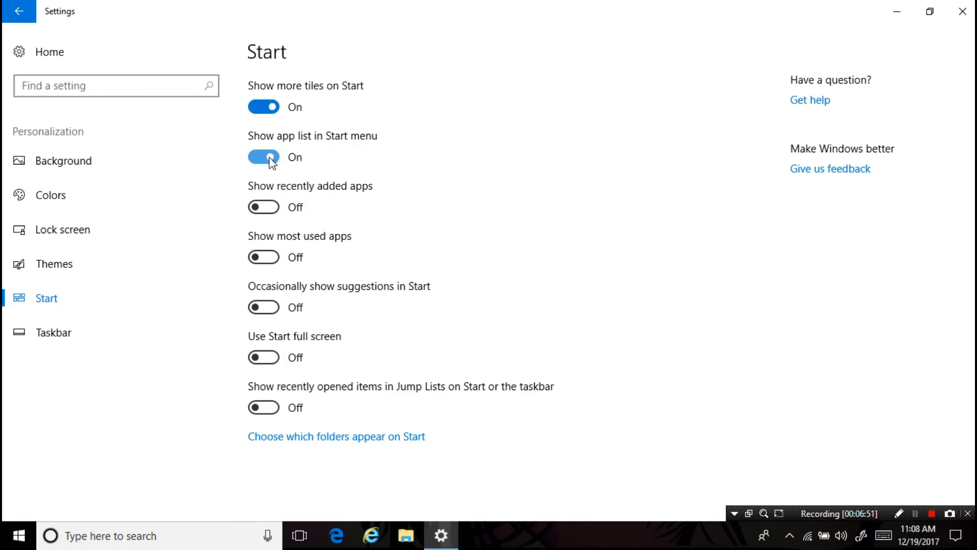
left_click(263, 207)
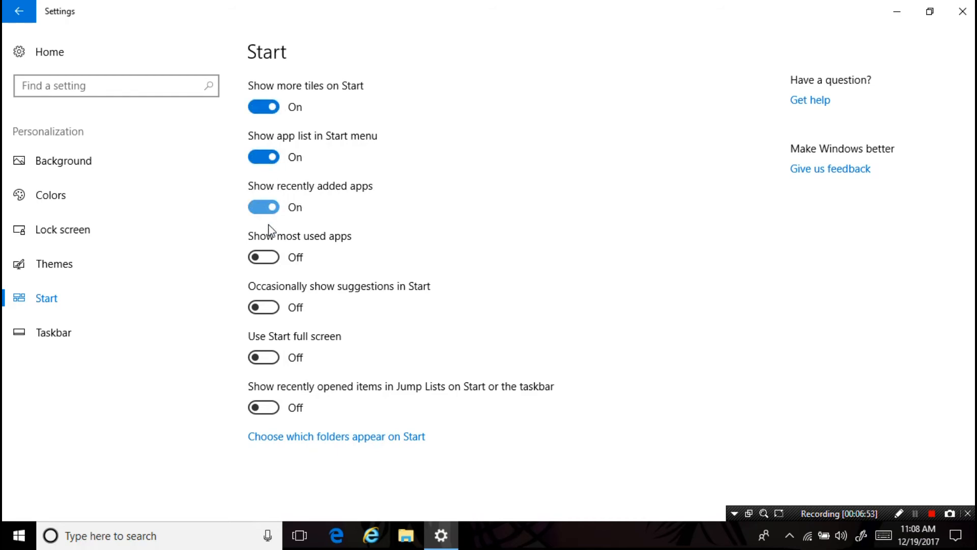
left_click(263, 257)
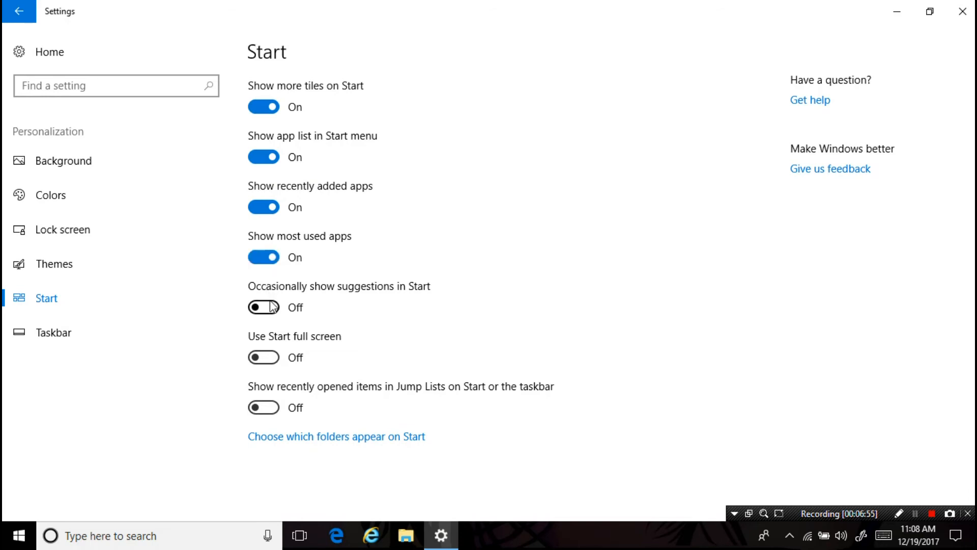
left_click(263, 306)
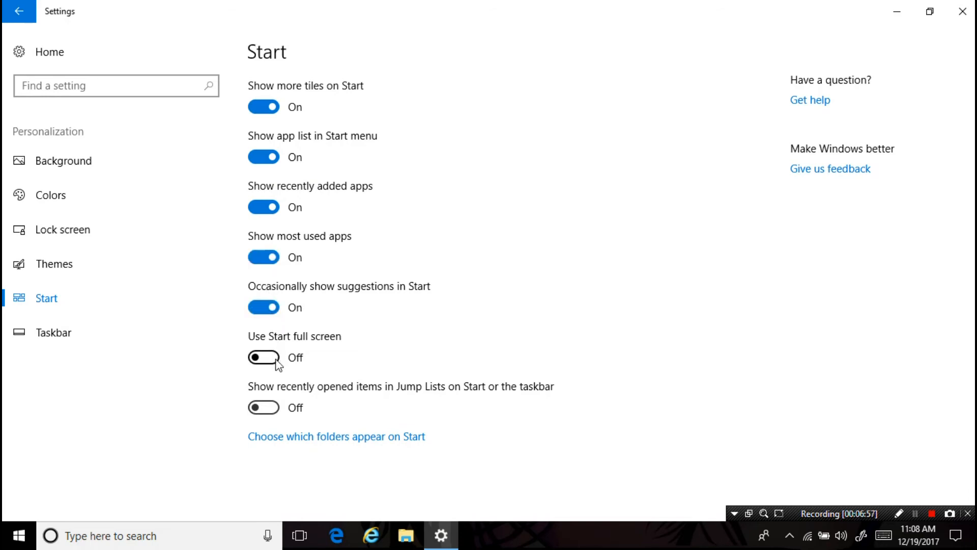
left_click(263, 407)
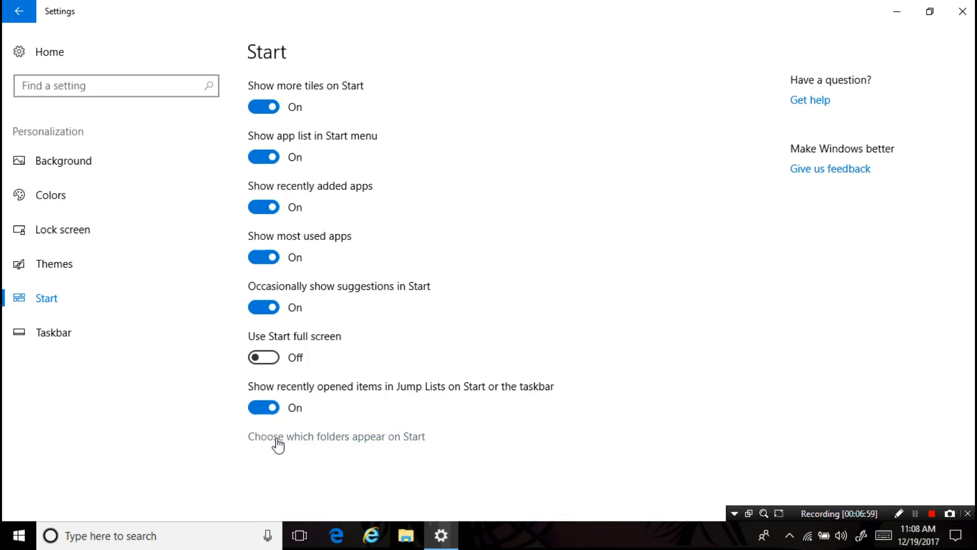
left_click(276, 436)
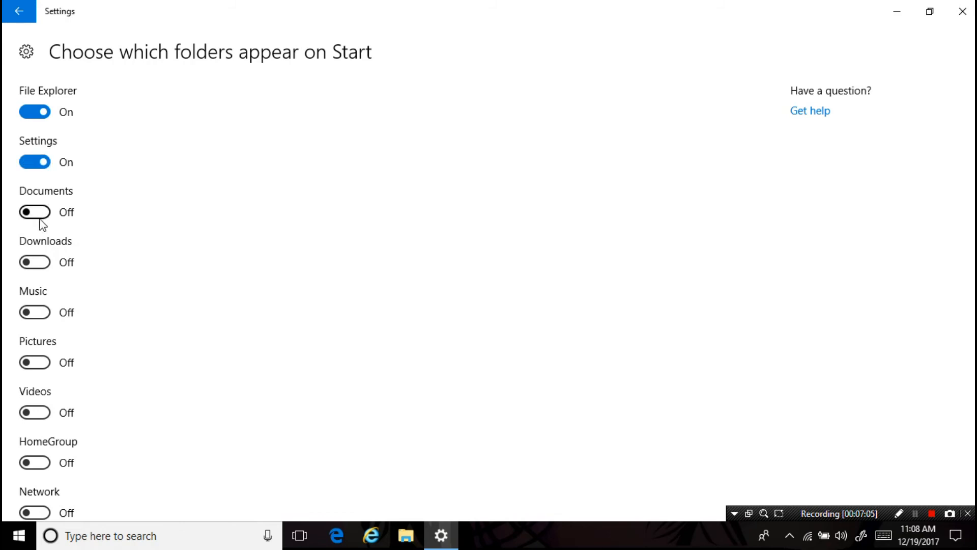
Switch on the Documents and HomeGroup Start folders, then close Settings
left_click(34, 212)
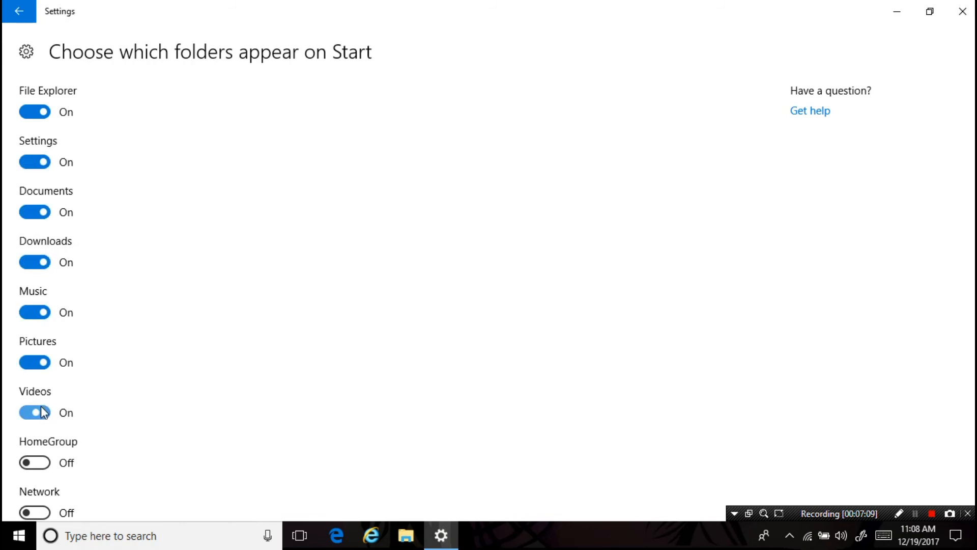
left_click(34, 462)
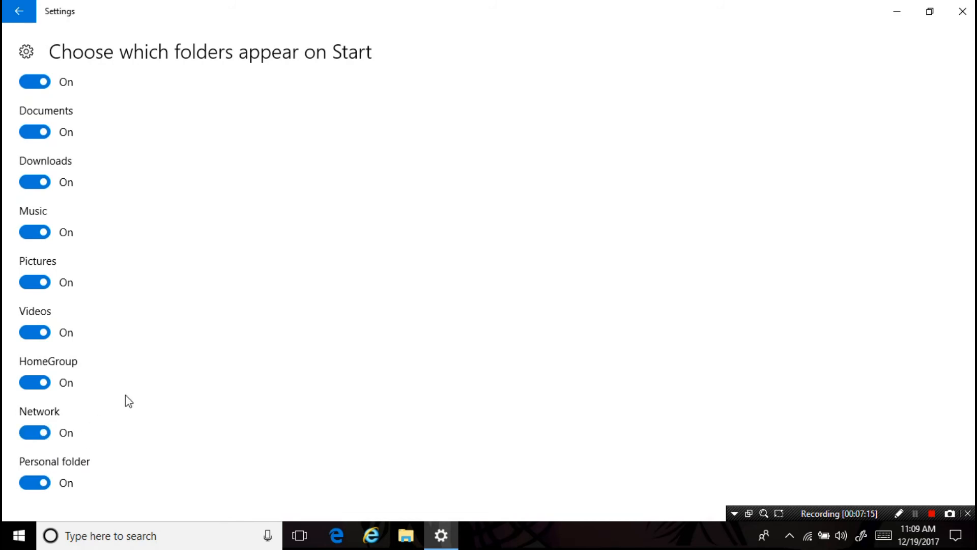
mouse_move(962, 14)
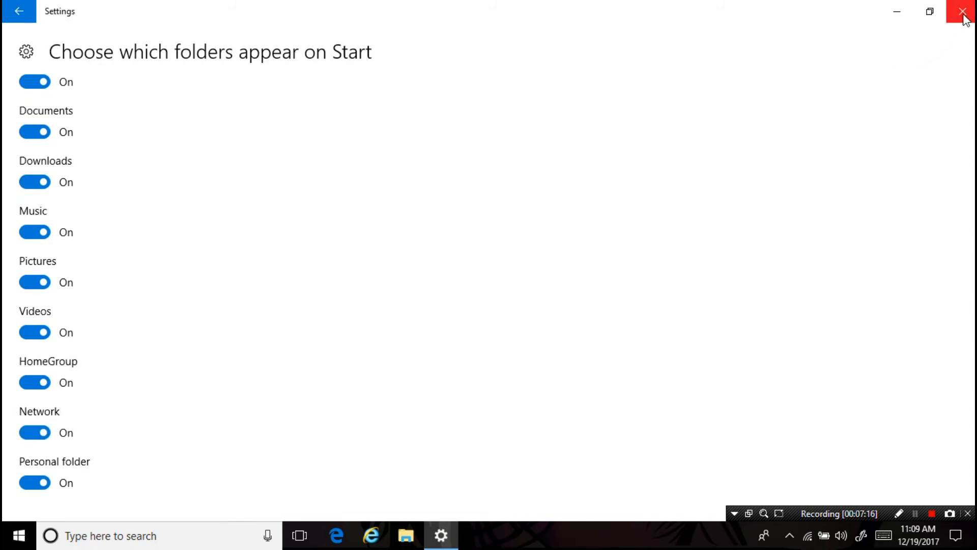
left_click(962, 11)
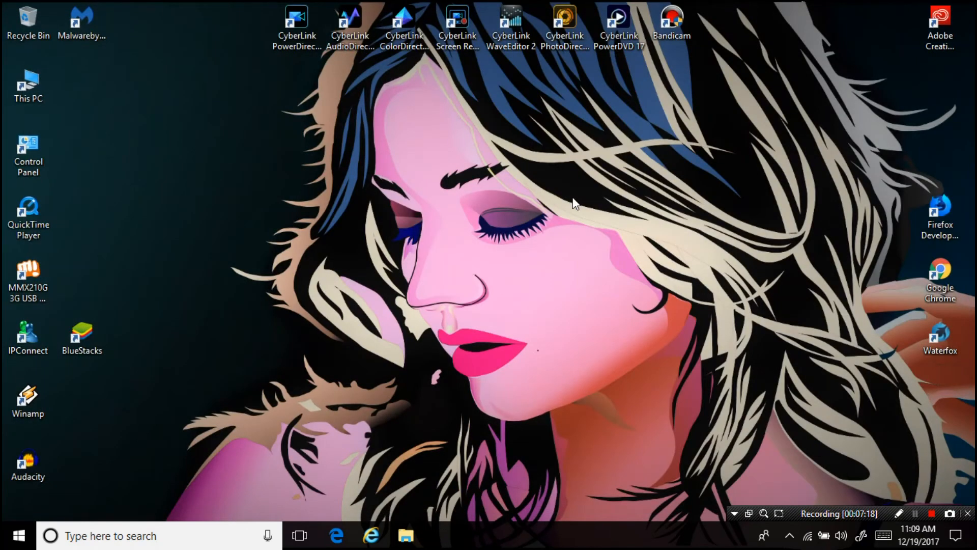
Restart the computer from the Start menu's Power options
right_click(573, 203)
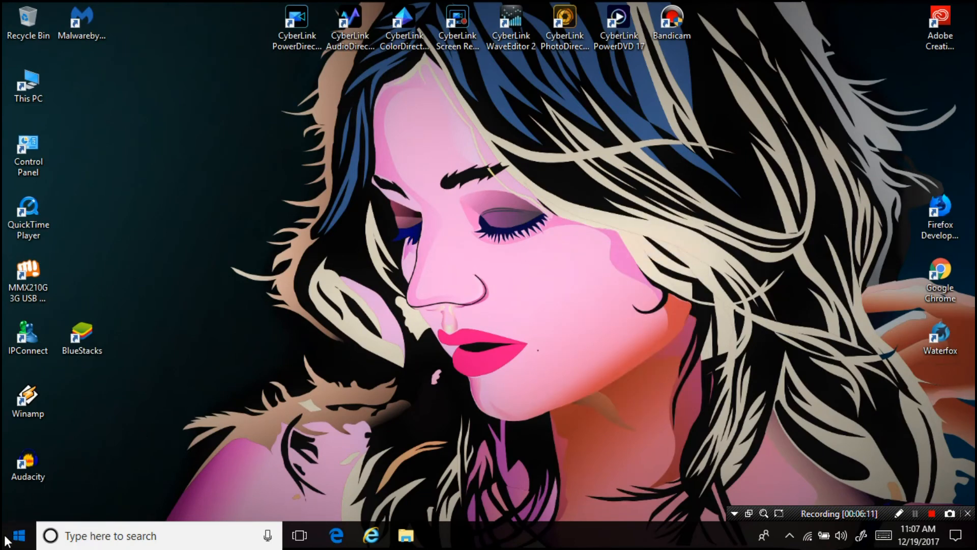
left_click(10, 532)
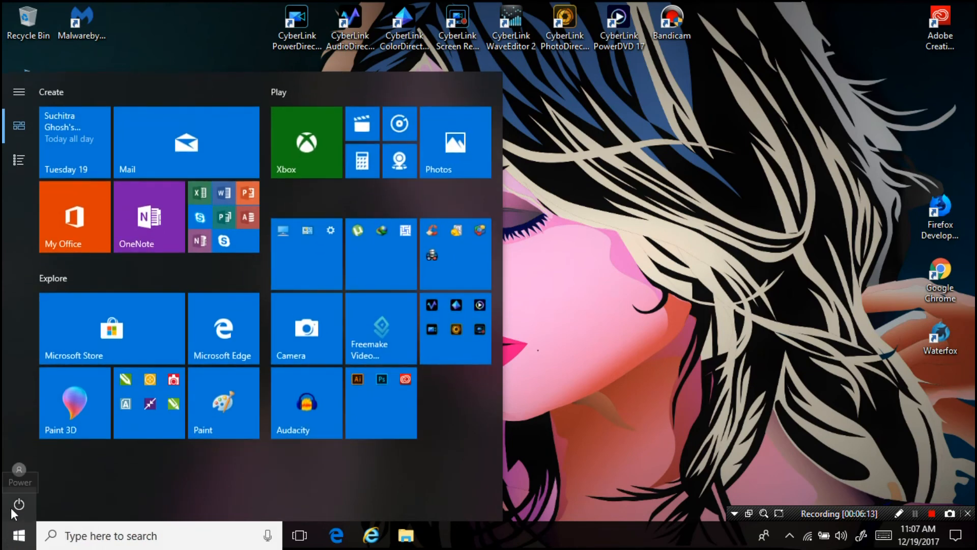
left_click(18, 503)
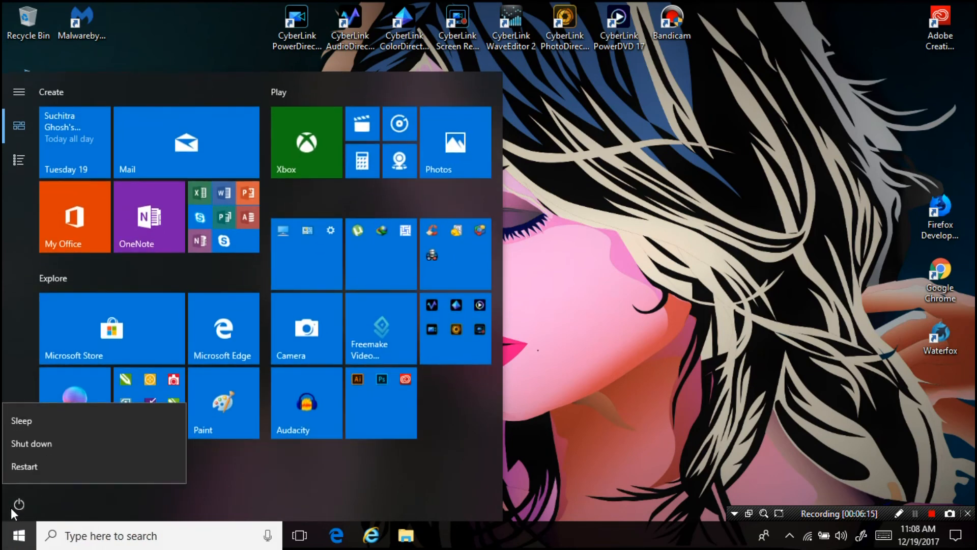
mouse_move(35, 475)
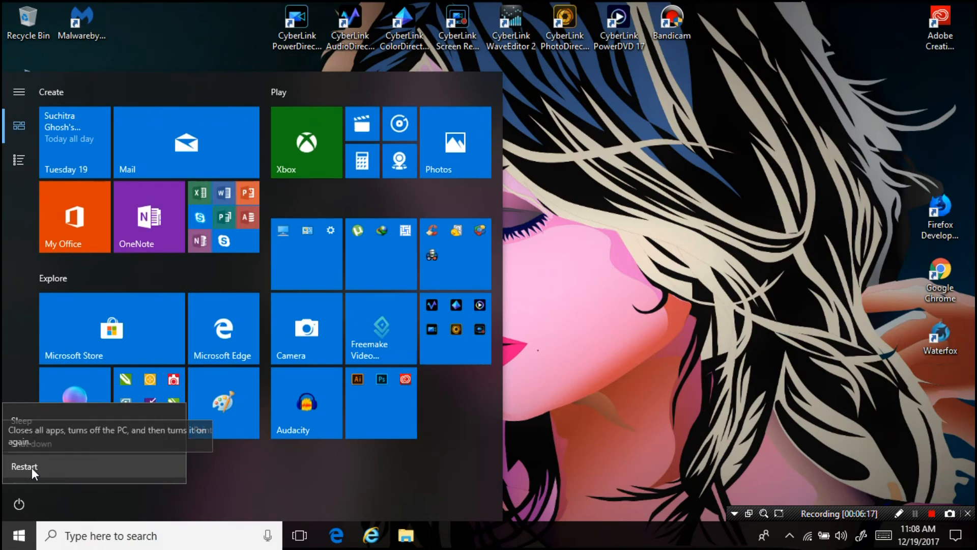
left_click(26, 467)
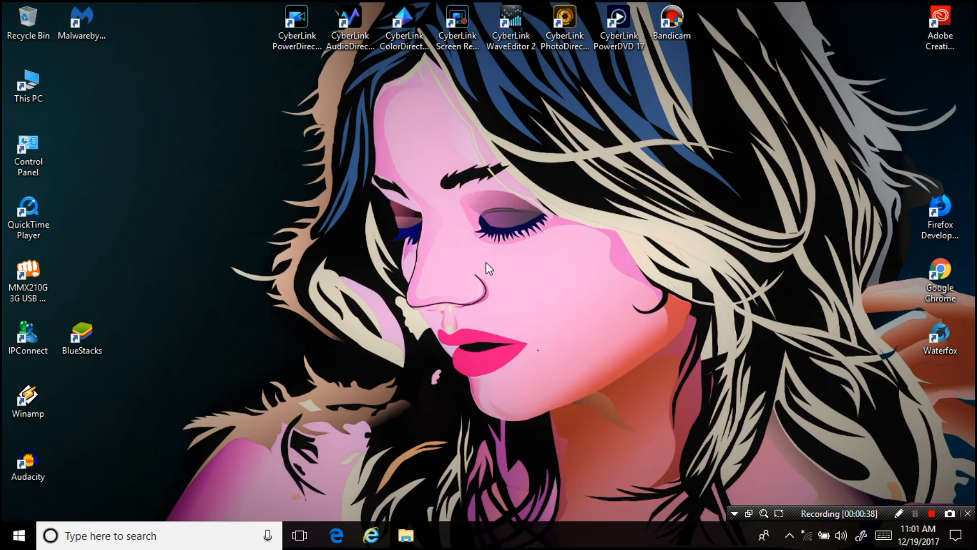
Open Start after rebooting and expand the sidebar to show folder names
left_click(18, 534)
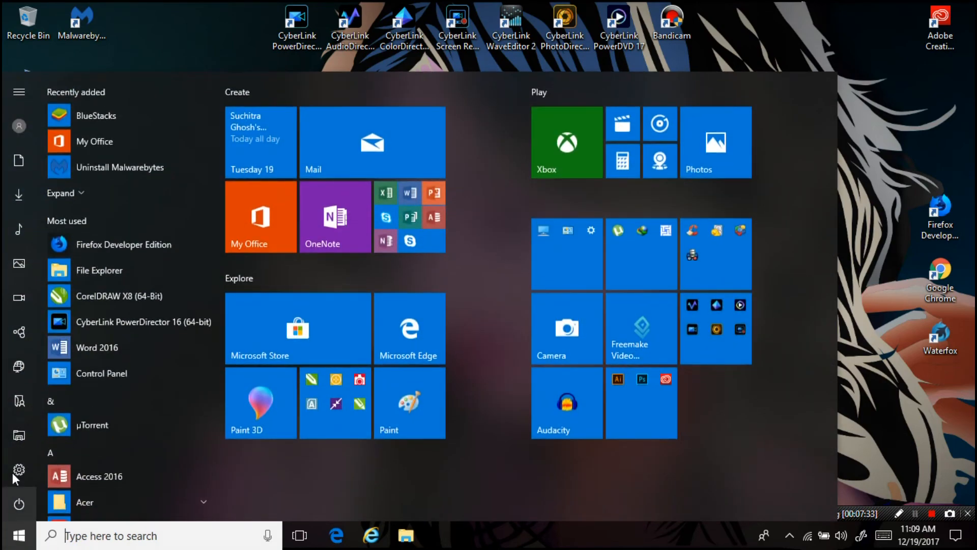
mouse_move(27, 175)
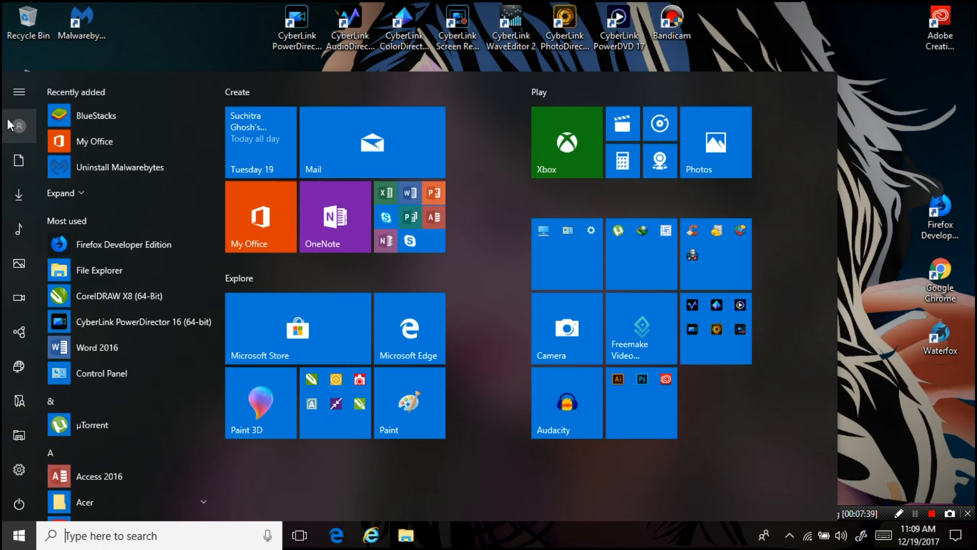
left_click(19, 92)
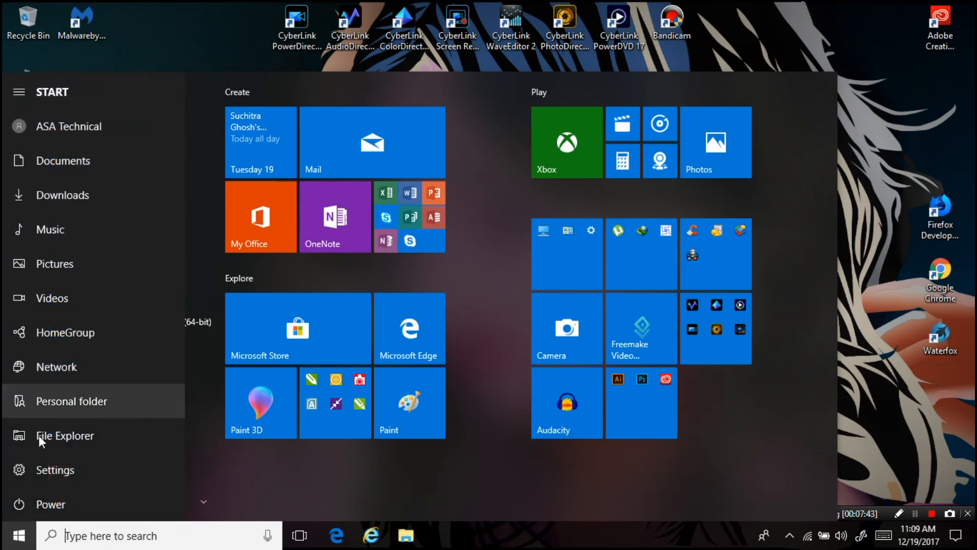
mouse_move(45, 195)
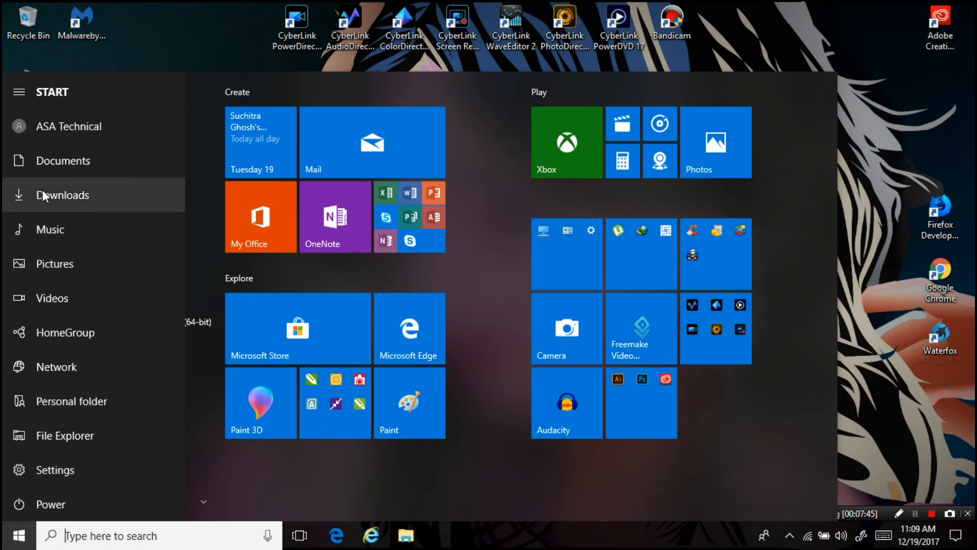
mouse_move(46, 465)
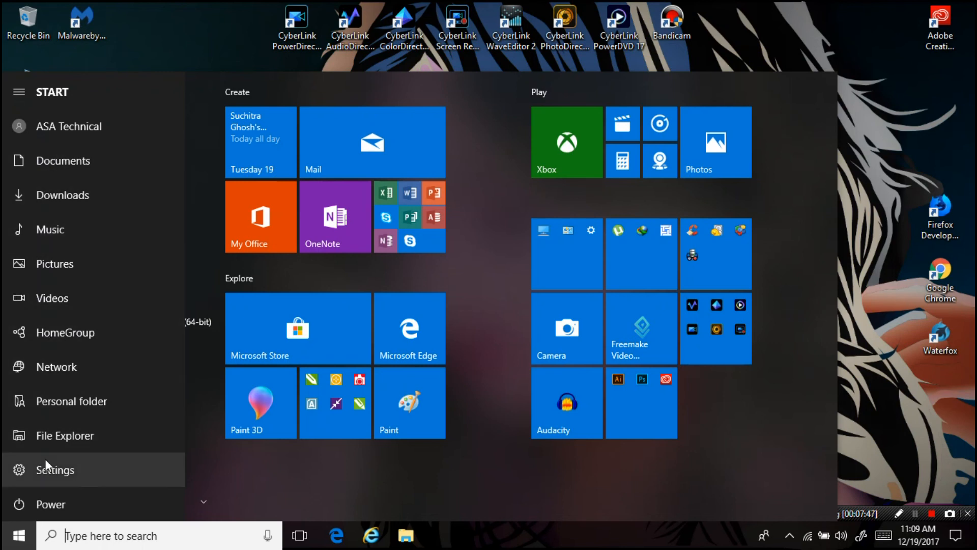
mouse_move(46, 450)
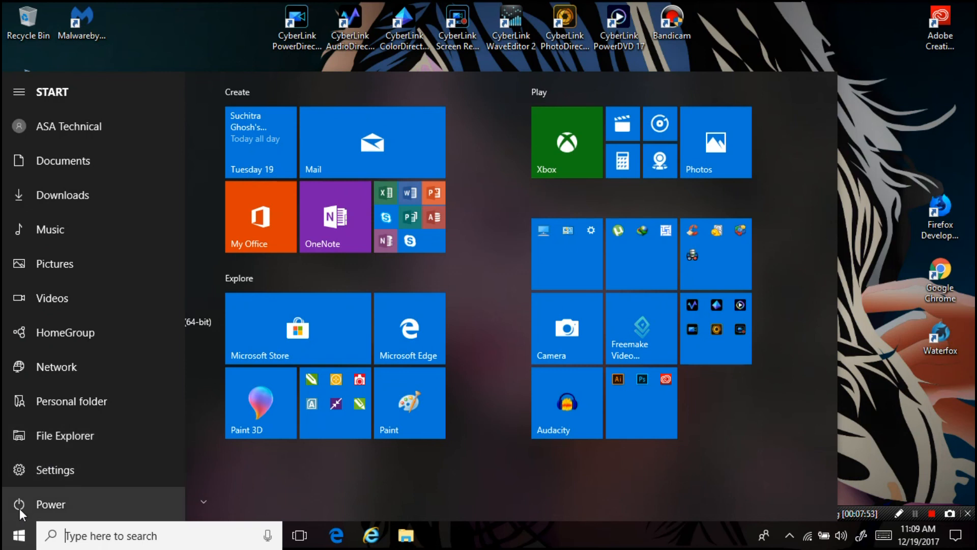
Show the Start menu's power choices, including Shut down and Restart
left_click(41, 505)
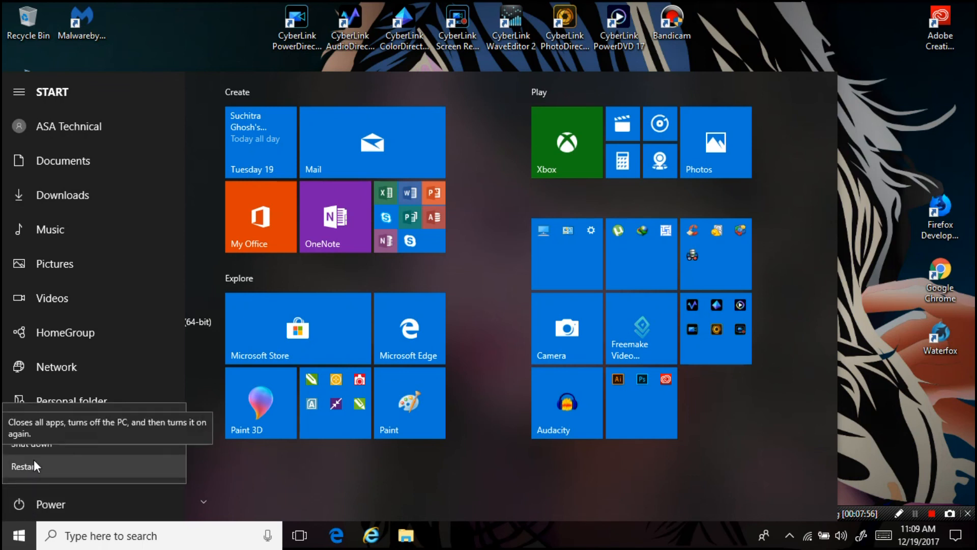
mouse_move(872, 204)
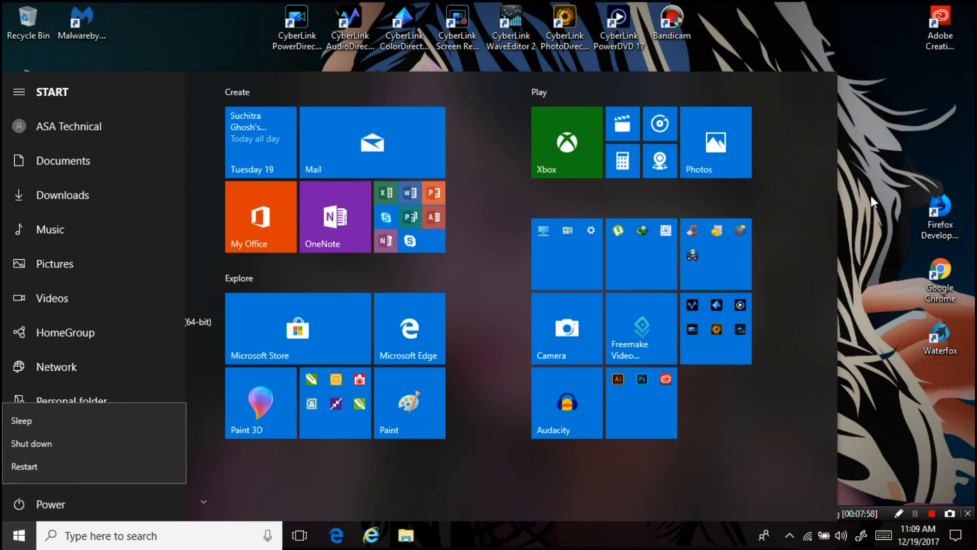